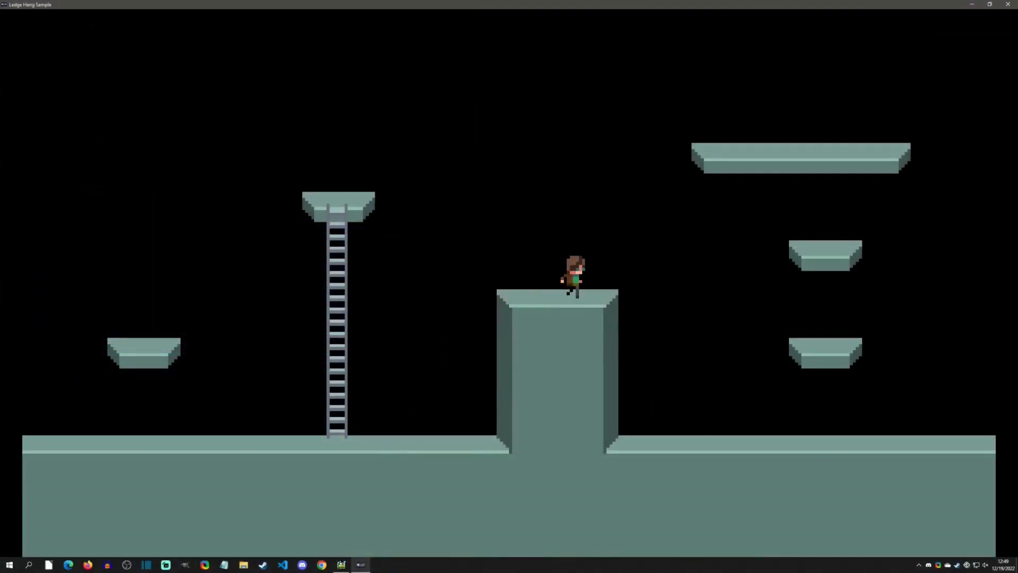
Close the running Ledge Hang Sample test play to get back to its scene
left_click(362, 565)
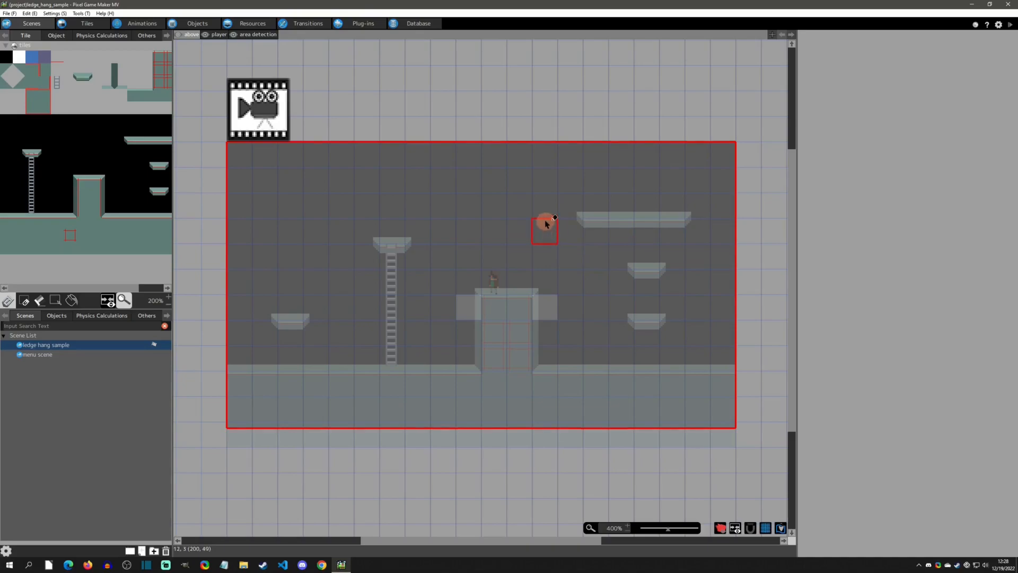
Show the area detection layer's tiles and inspect the detection tile's variable 1 settings
left_click_drag(544, 228, 315, 76)
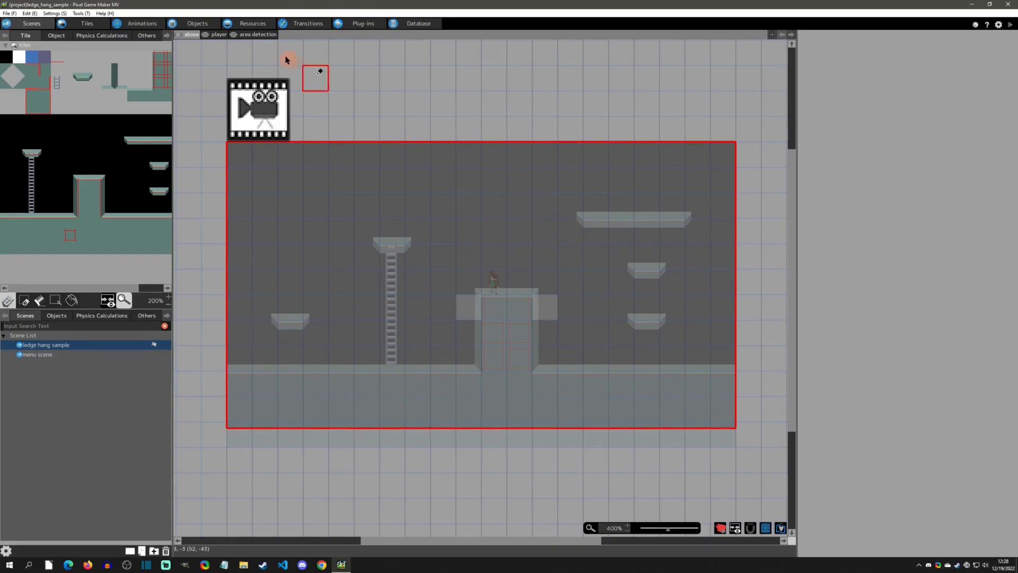
left_click(256, 34)
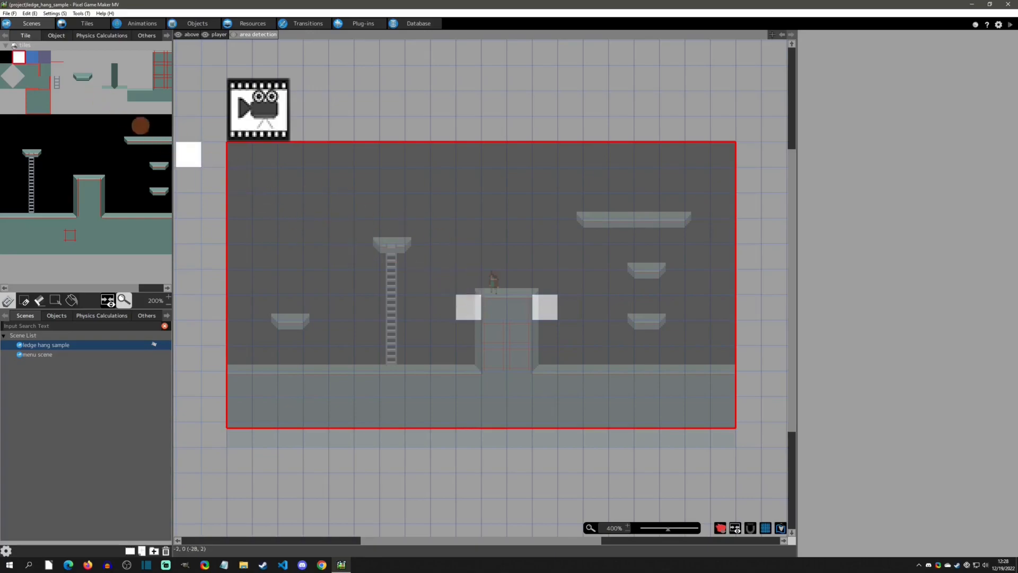
left_click(17, 58)
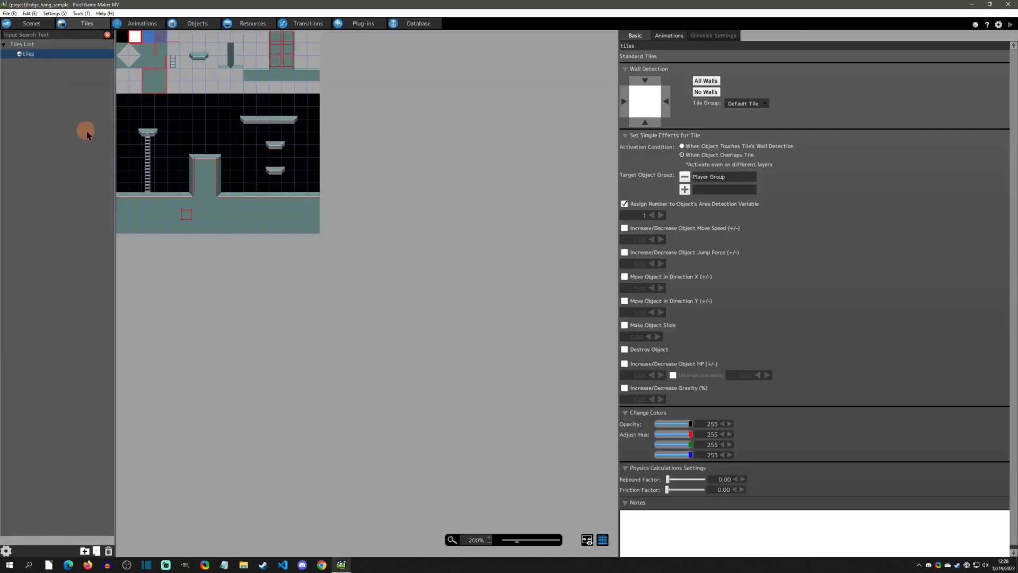
mouse_move(654, 192)
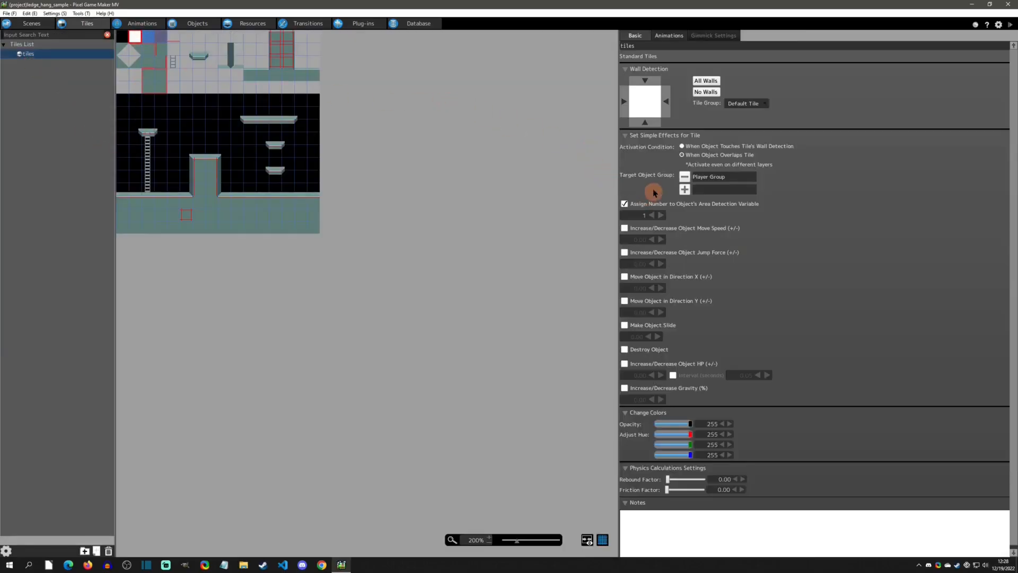
left_click(682, 155)
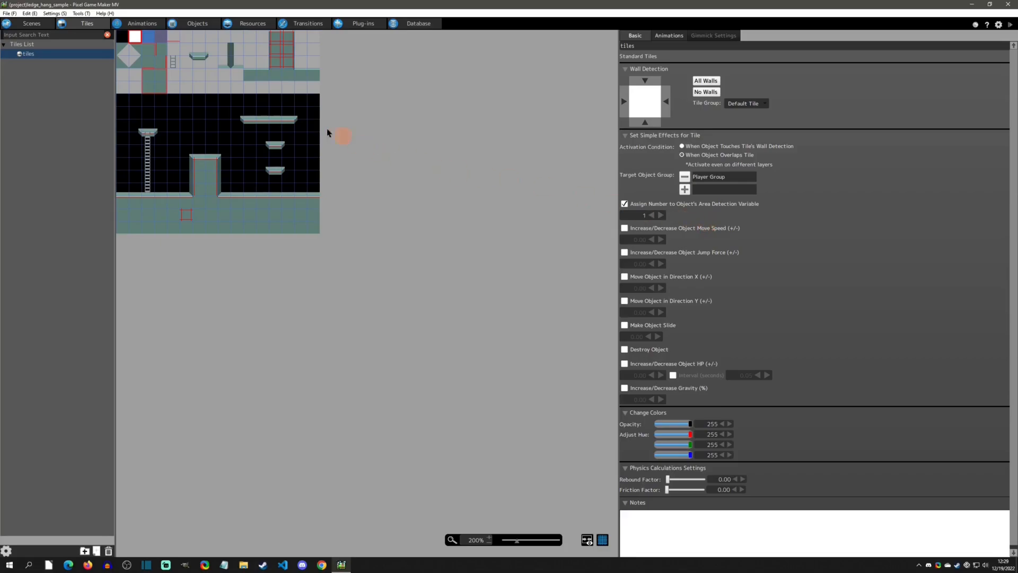
mouse_move(472, 150)
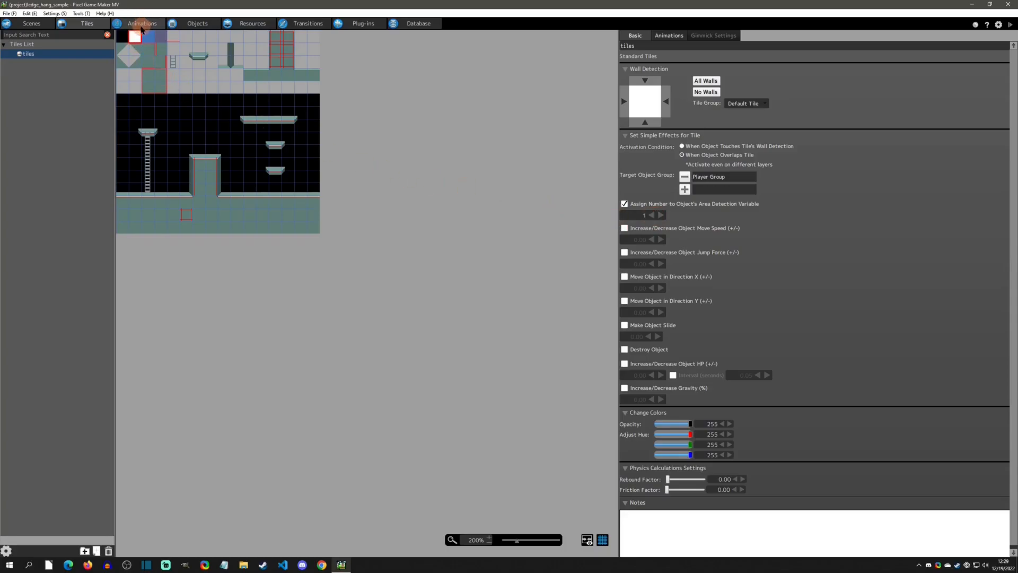
Set Center Y to 16 on the player's idle right 0s frame, then return to Scenes
left_click(154, 23)
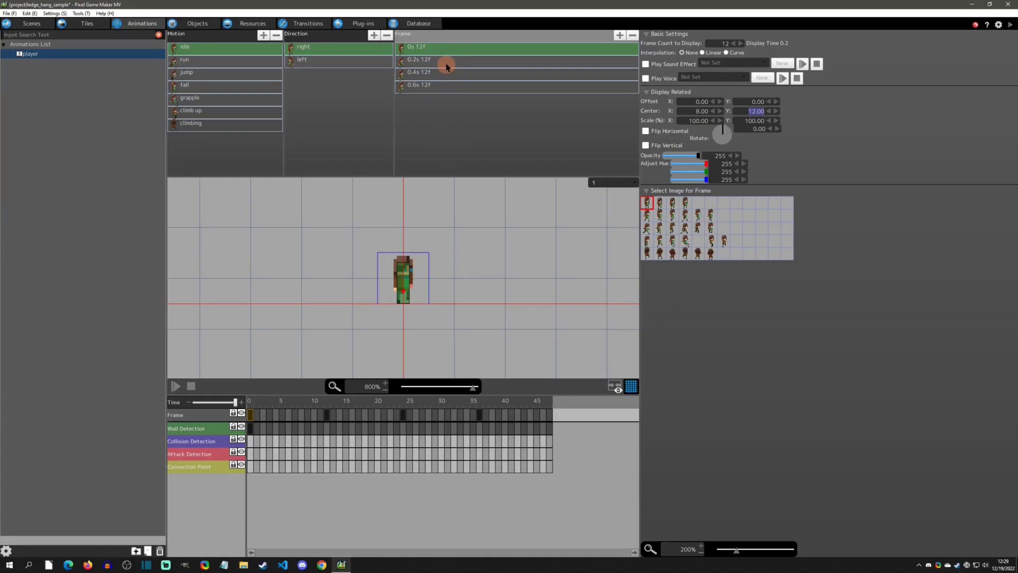
left_click(434, 72)
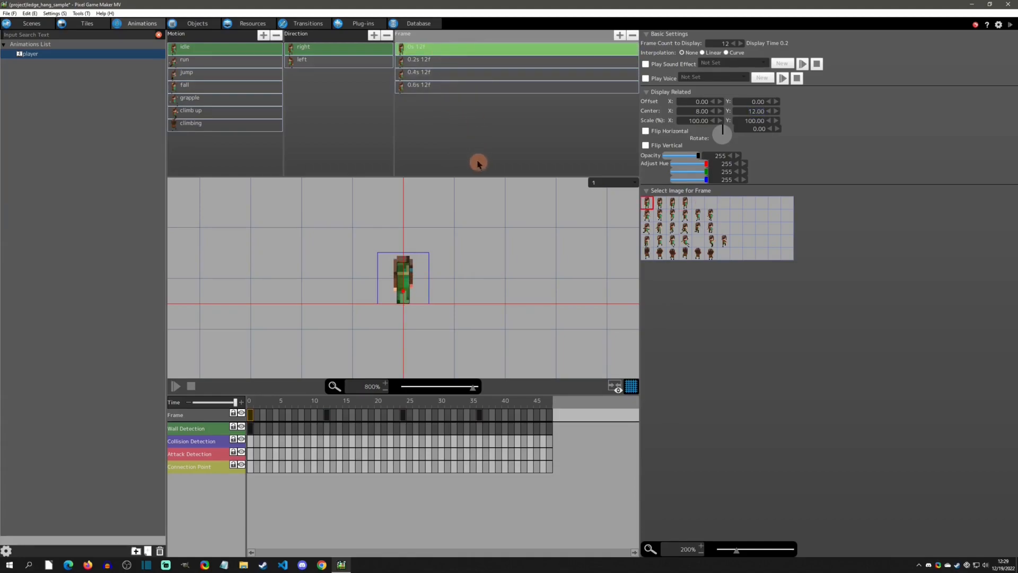
left_click(755, 111)
type("16")
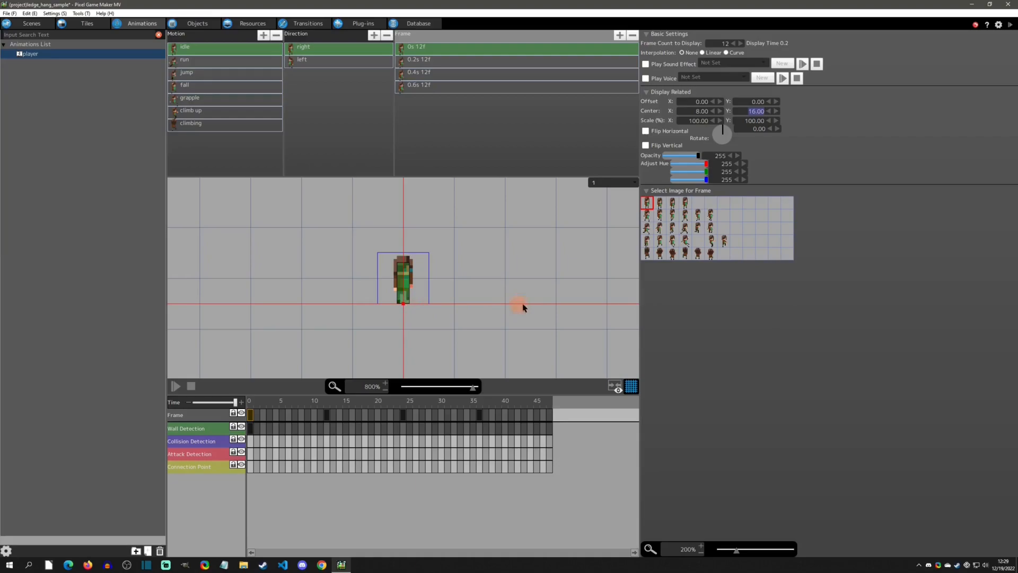
mouse_move(402, 192)
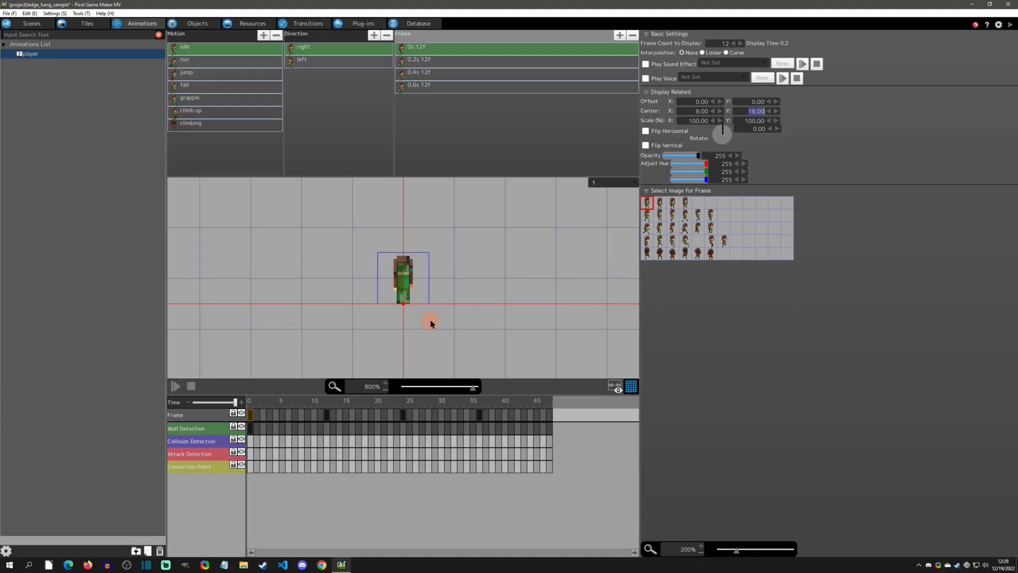
mouse_move(425, 326)
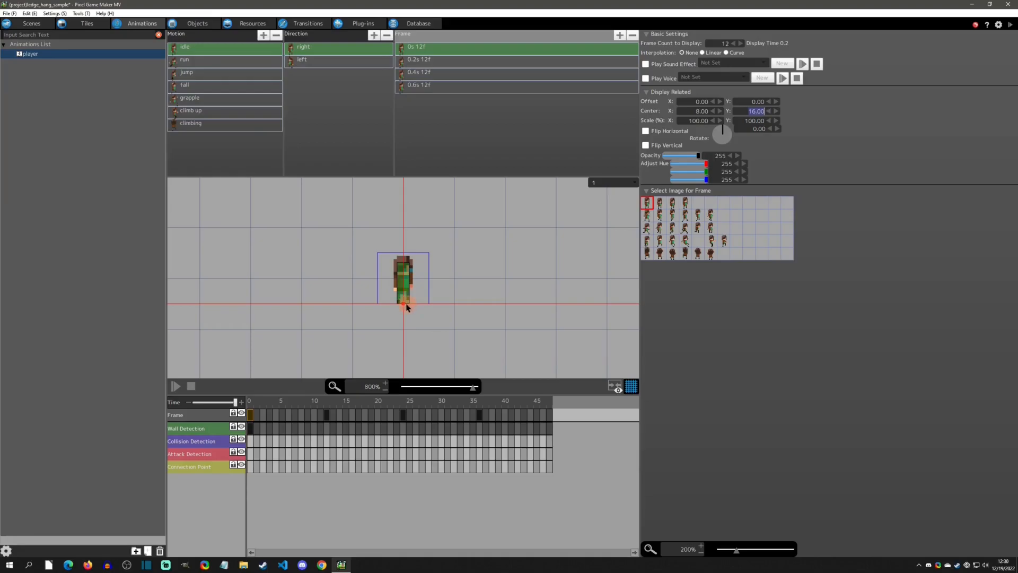
left_click(33, 23)
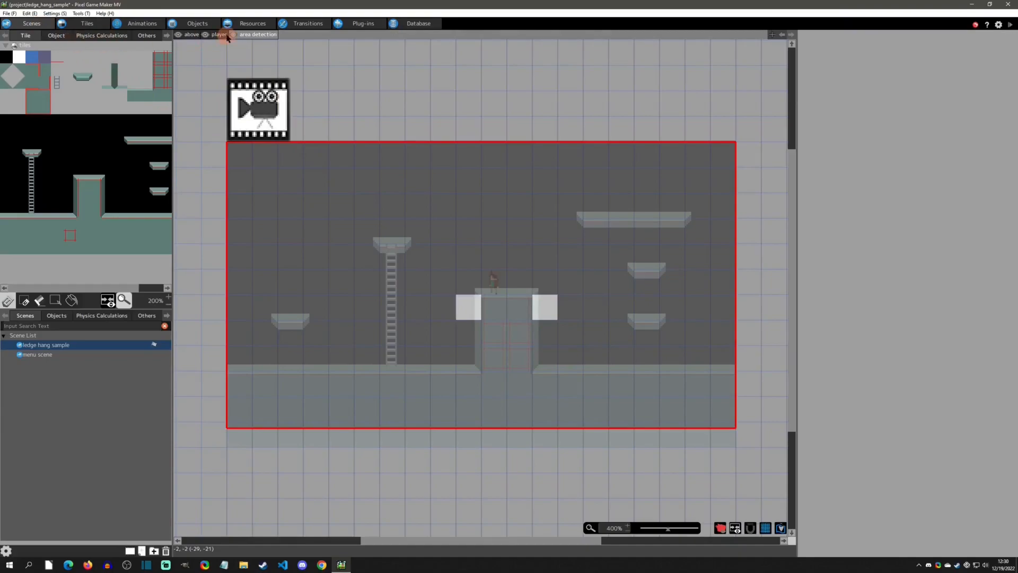
Show the player layer and position the player hanging at the pillar's right ledge
left_click(55, 36)
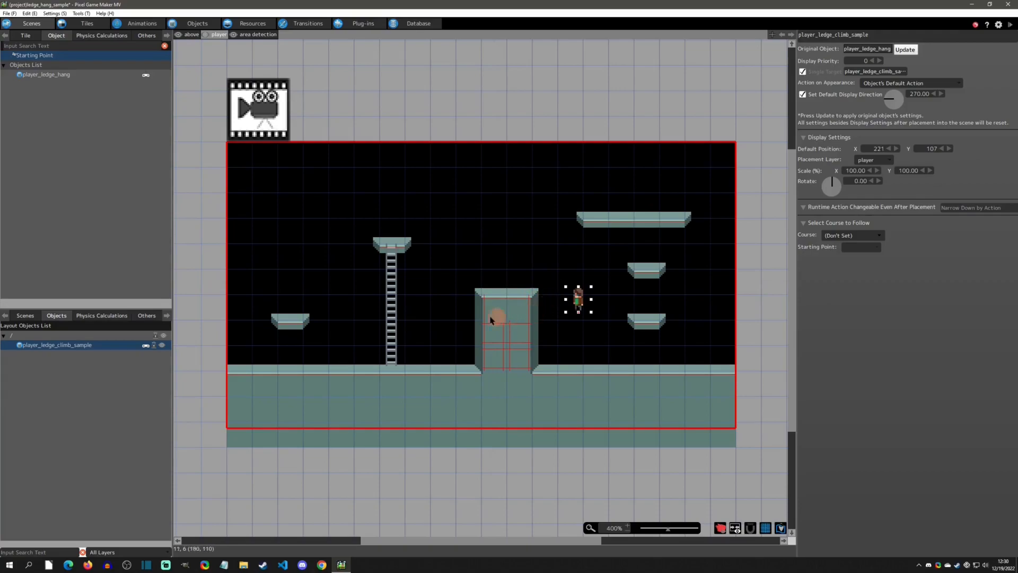
left_click_drag(578, 298, 576, 352)
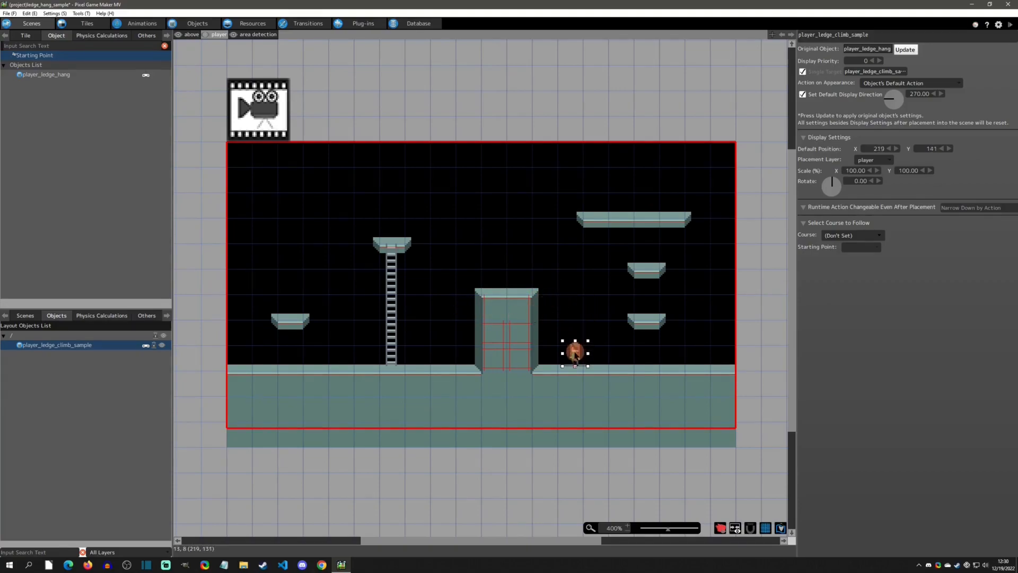
left_click_drag(576, 352, 546, 307)
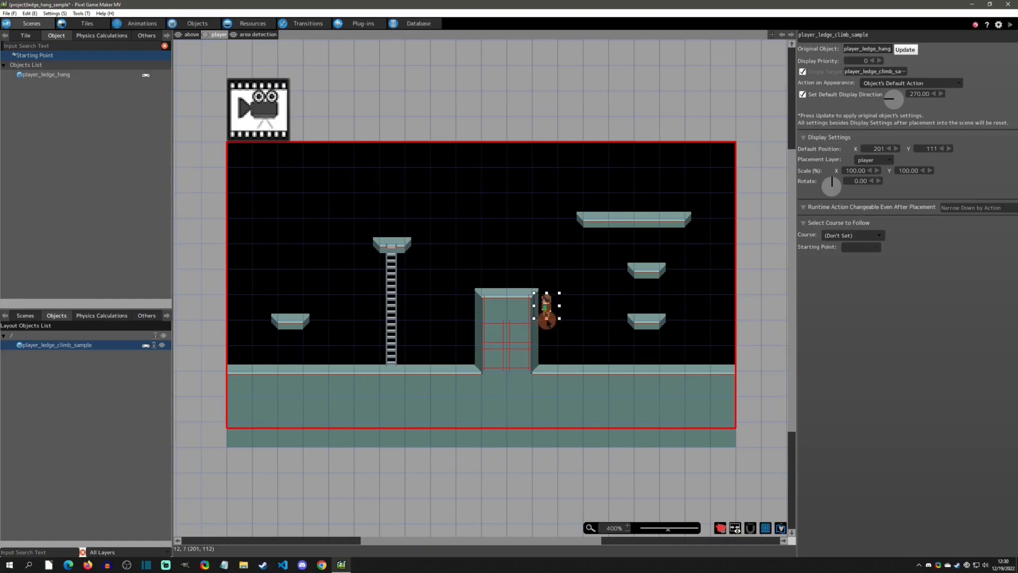
left_click_drag(547, 319, 564, 328)
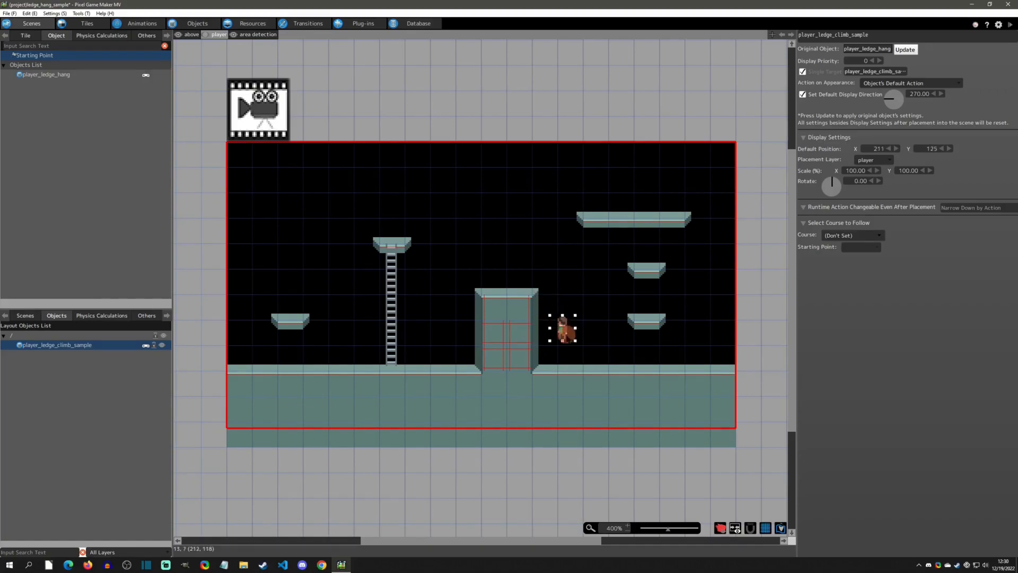
left_click_drag(563, 328, 549, 312)
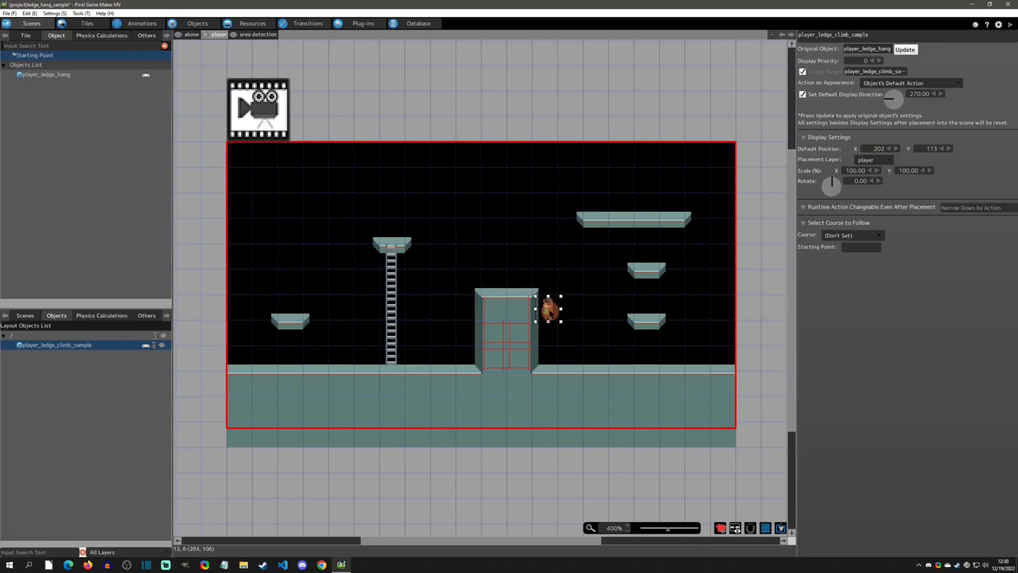
left_click_drag(550, 314, 550, 300)
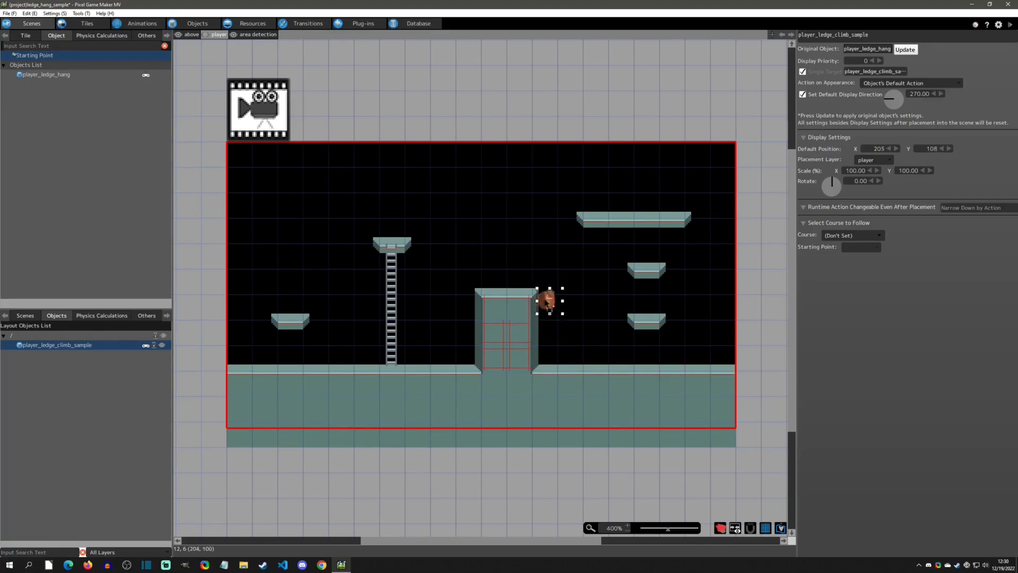
left_click_drag(549, 300, 546, 307)
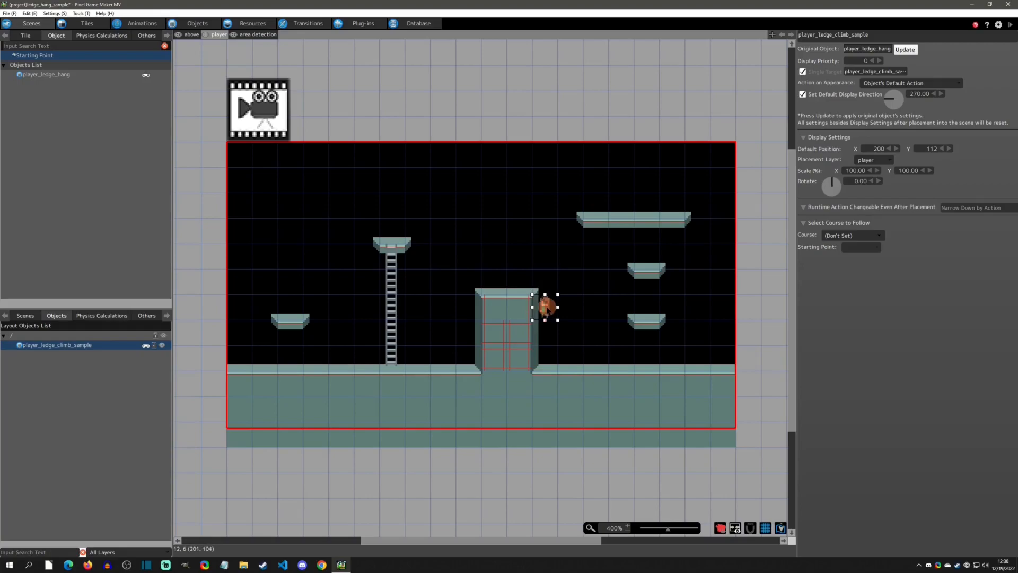
Stretch the player object and reposition it beside the pillar ledge near (226, 118)
left_click_drag(545, 309, 576, 300)
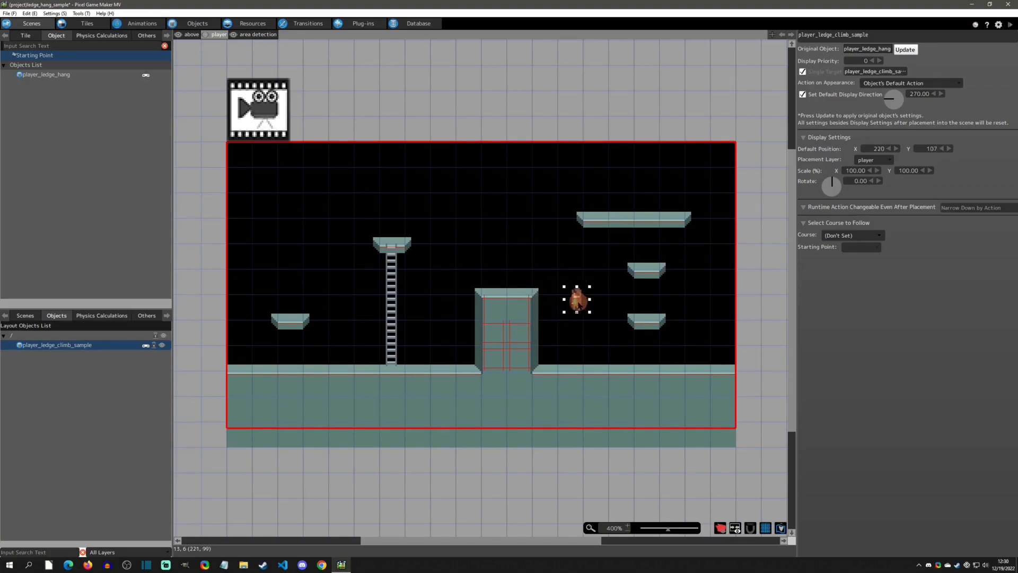
left_click_drag(576, 301, 576, 306)
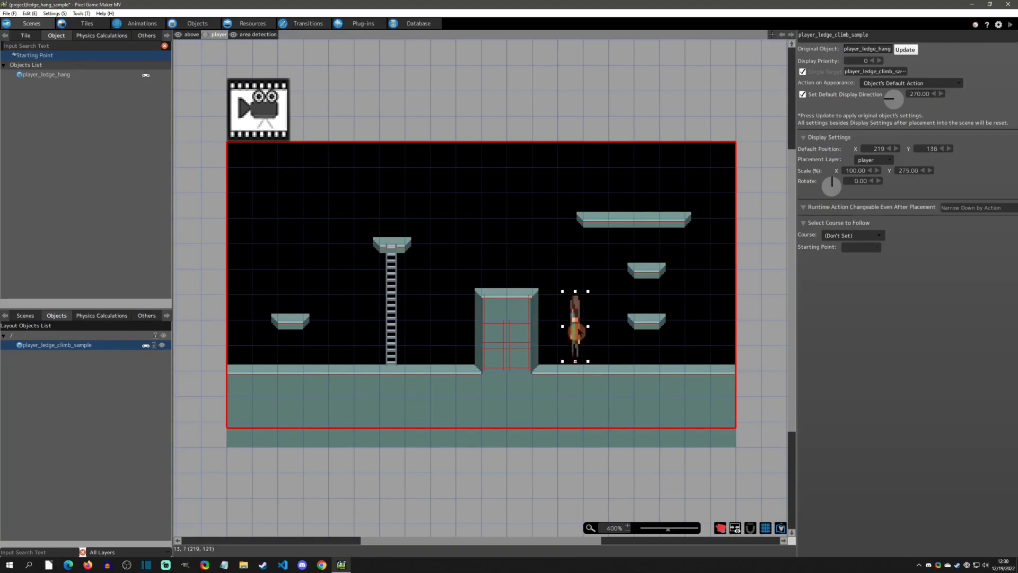
left_click_drag(574, 324, 587, 299)
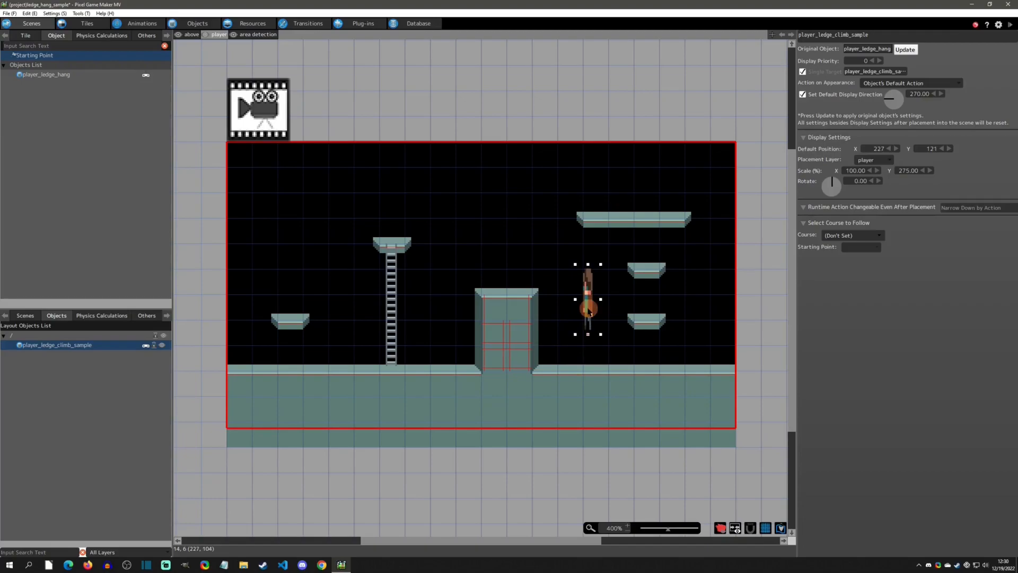
left_click_drag(587, 299, 613, 334)
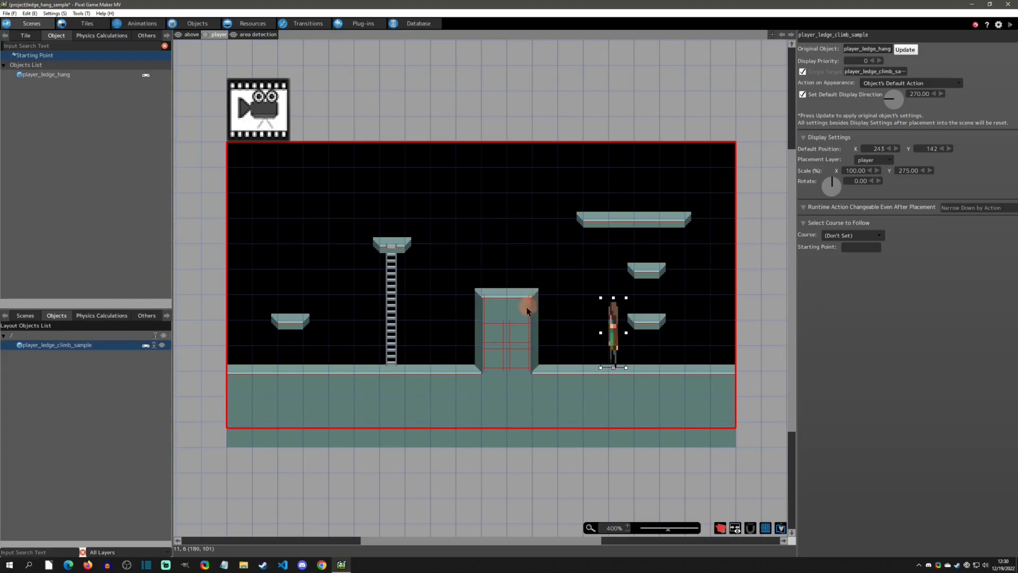
left_click_drag(614, 331, 585, 318)
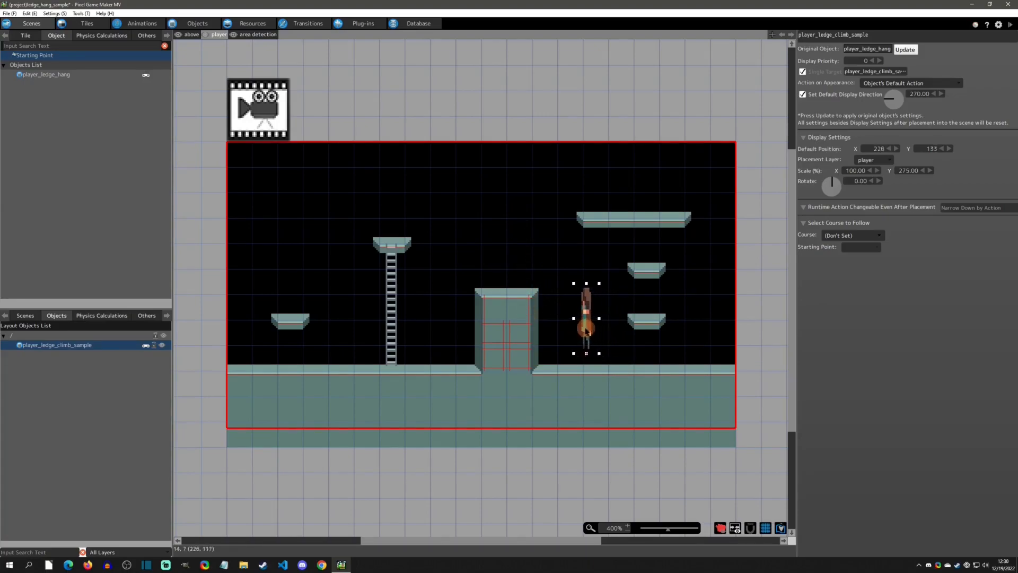
left_click_drag(586, 318, 548, 295)
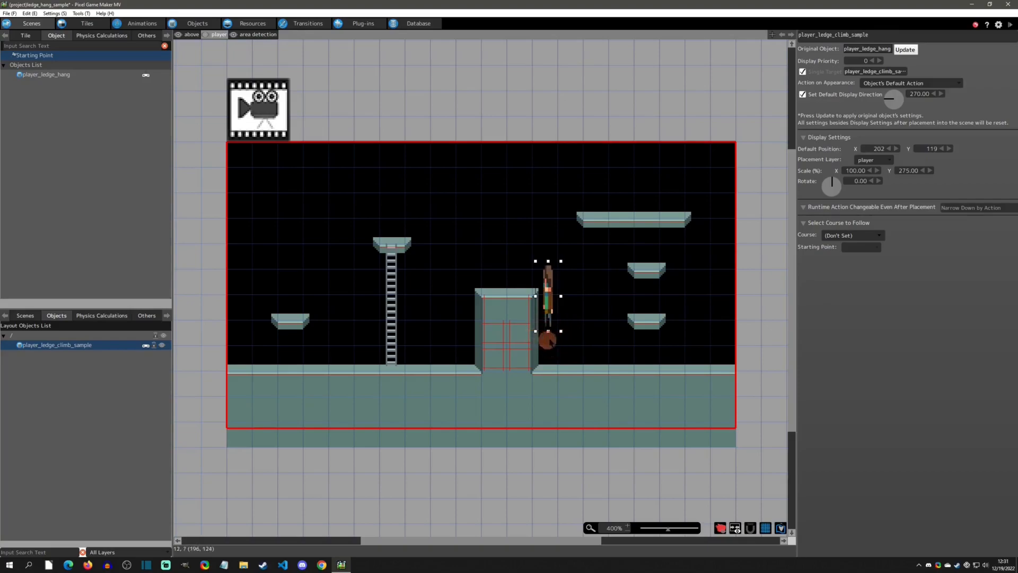
left_click_drag(547, 296, 569, 322)
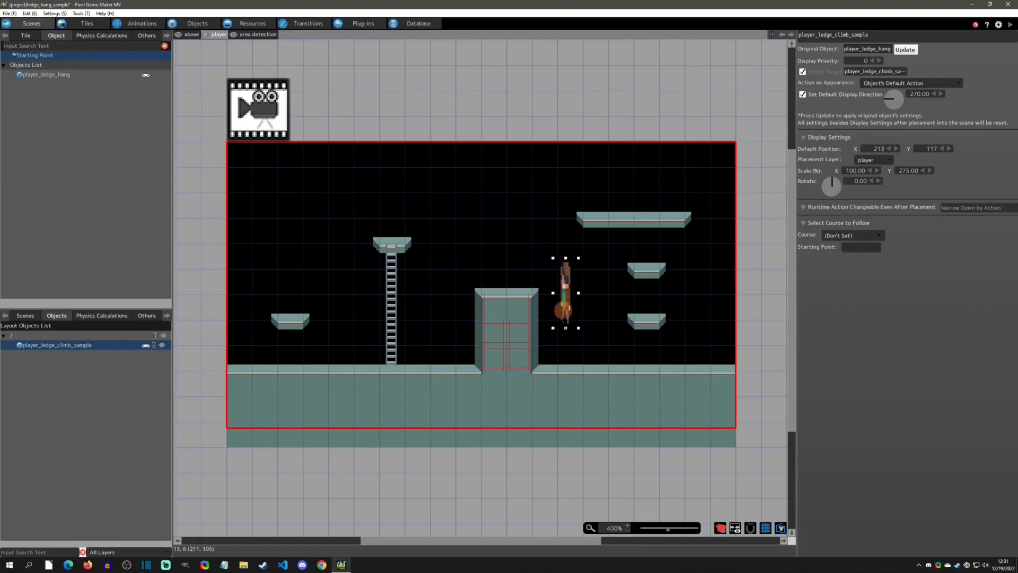
left_click_drag(565, 292, 552, 292)
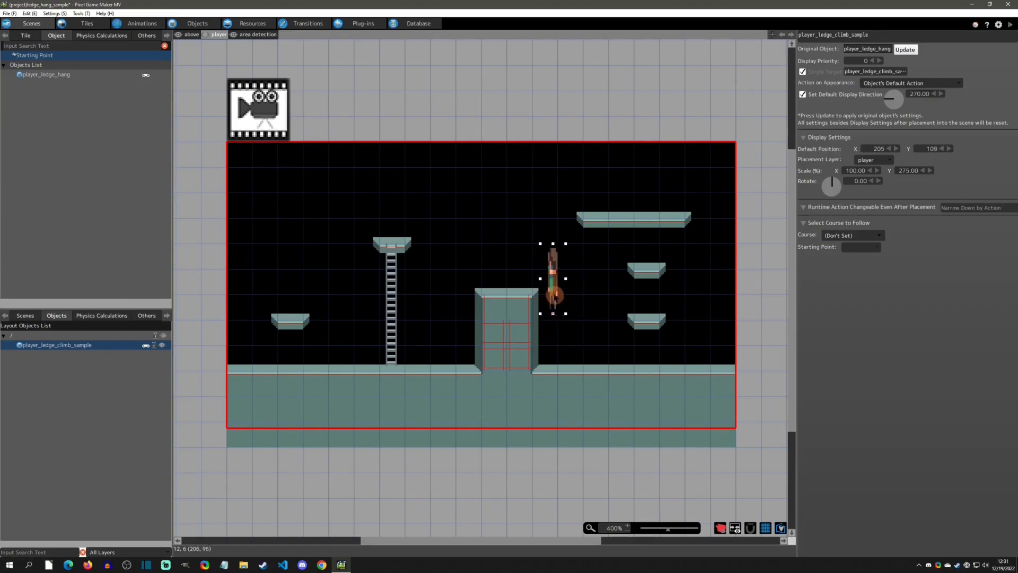
left_click_drag(552, 293, 544, 291)
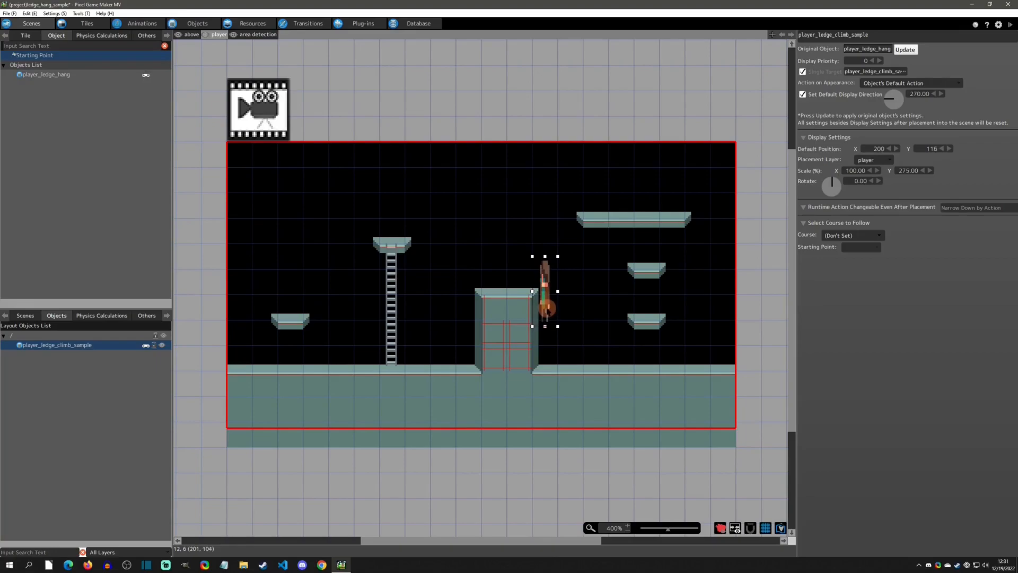
left_click_drag(544, 291, 542, 297)
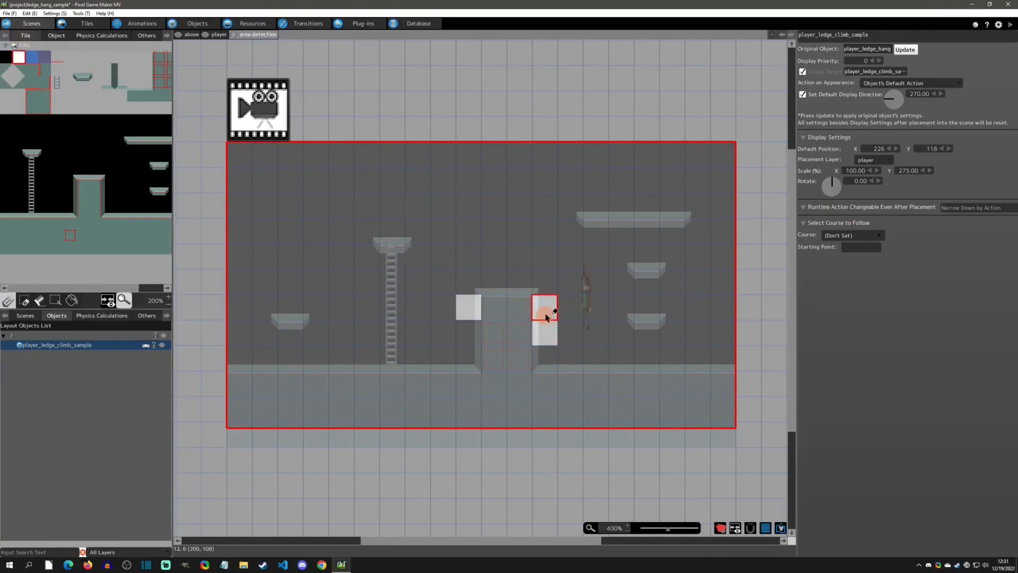
Paint area-detection tiles beside both top corners of the central pillar
left_click_drag(544, 317, 646, 333)
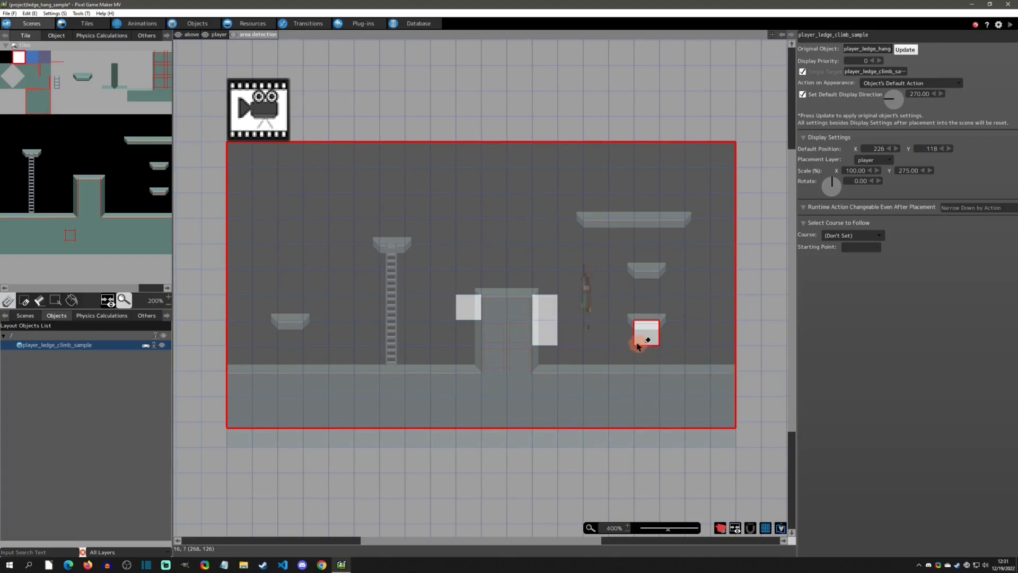
left_click_drag(646, 338, 572, 361)
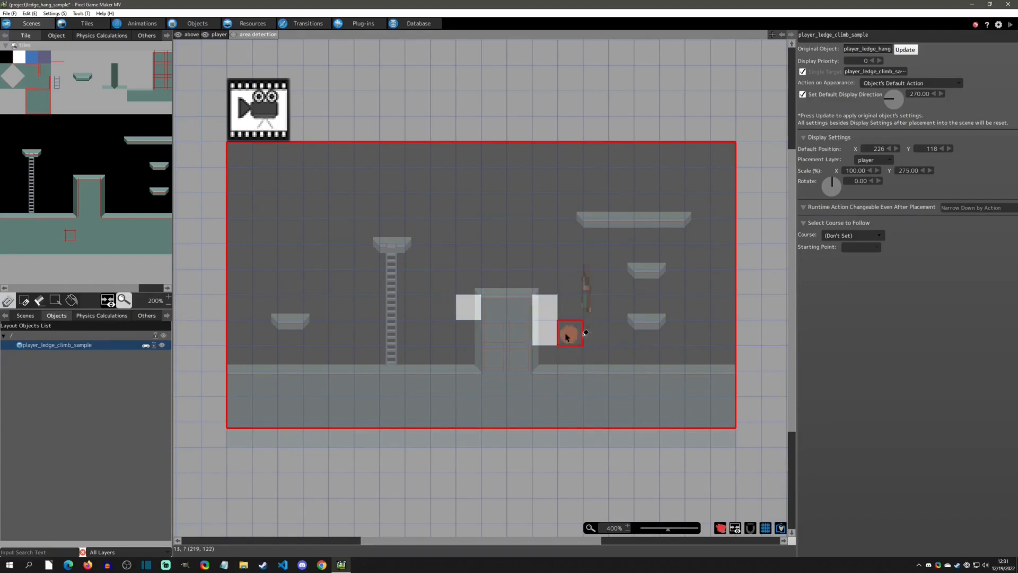
left_click_drag(570, 334, 571, 296)
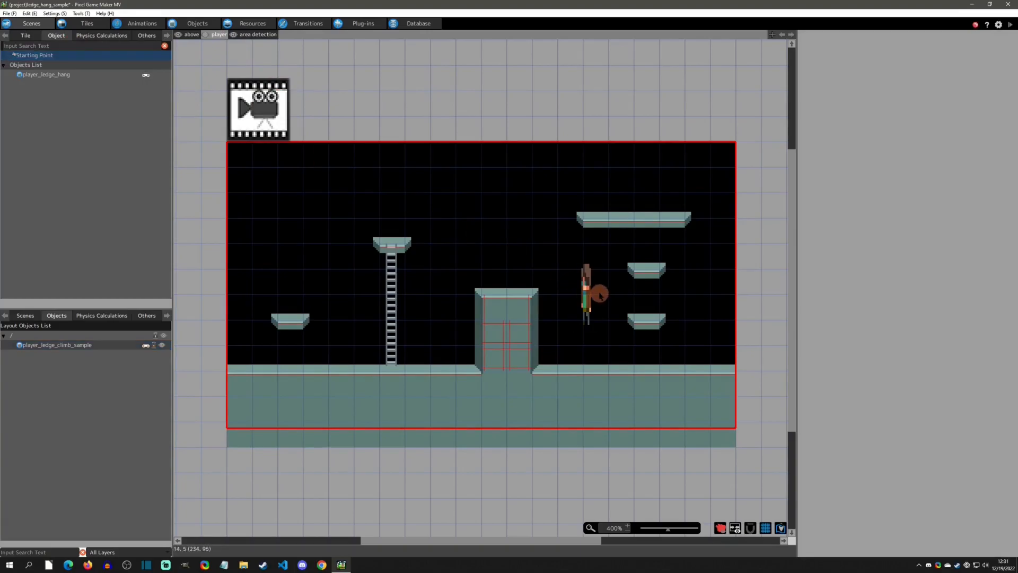
Drag the player onto the floor beside the ladder and right-click it for object options
left_click(585, 298)
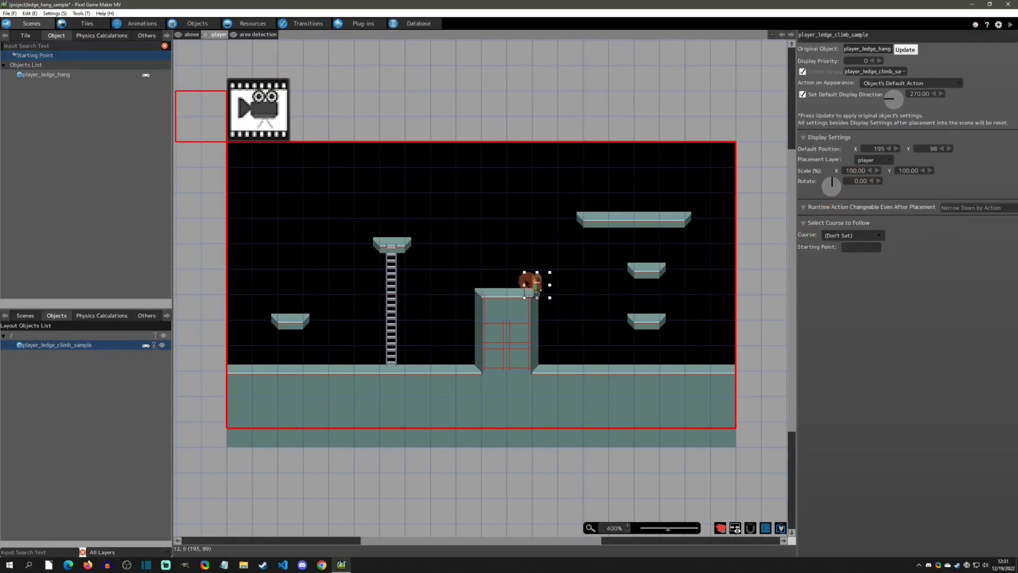
left_click_drag(530, 284, 422, 354)
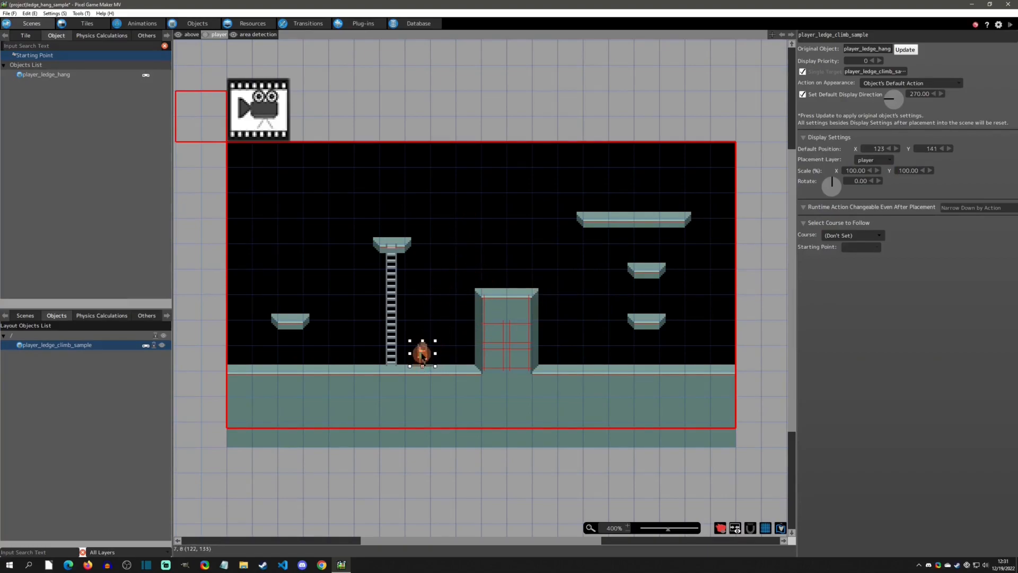
right_click(421, 359)
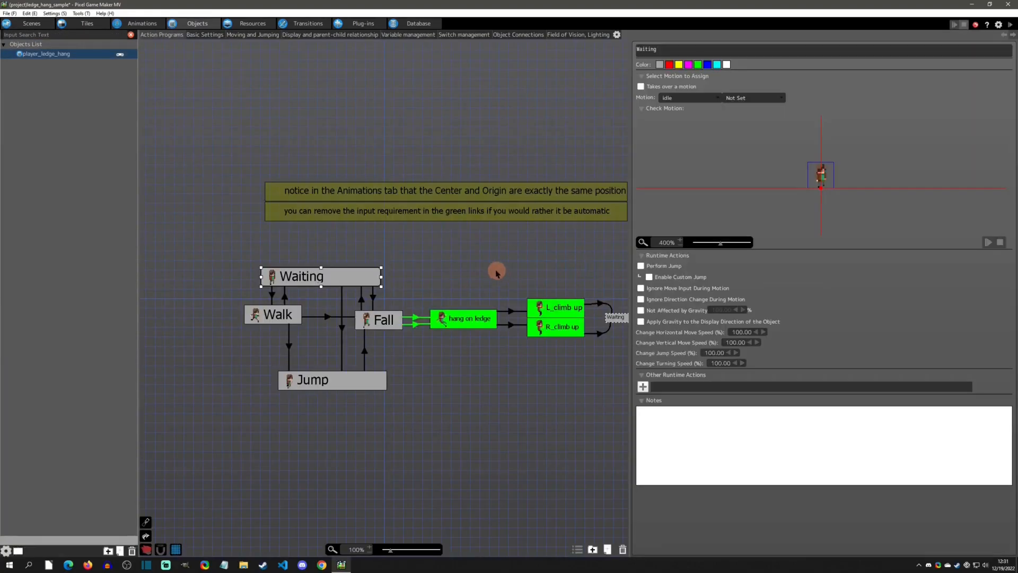
mouse_move(320, 298)
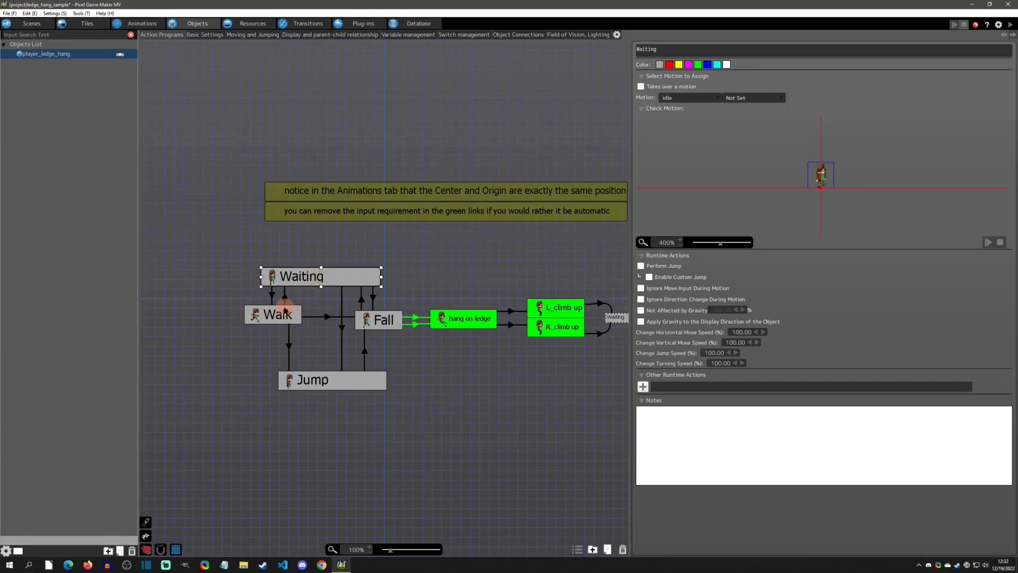
Inspect the first Fall-to-hang link's area-detection variable and tile wall-contact conditions
left_click(383, 319)
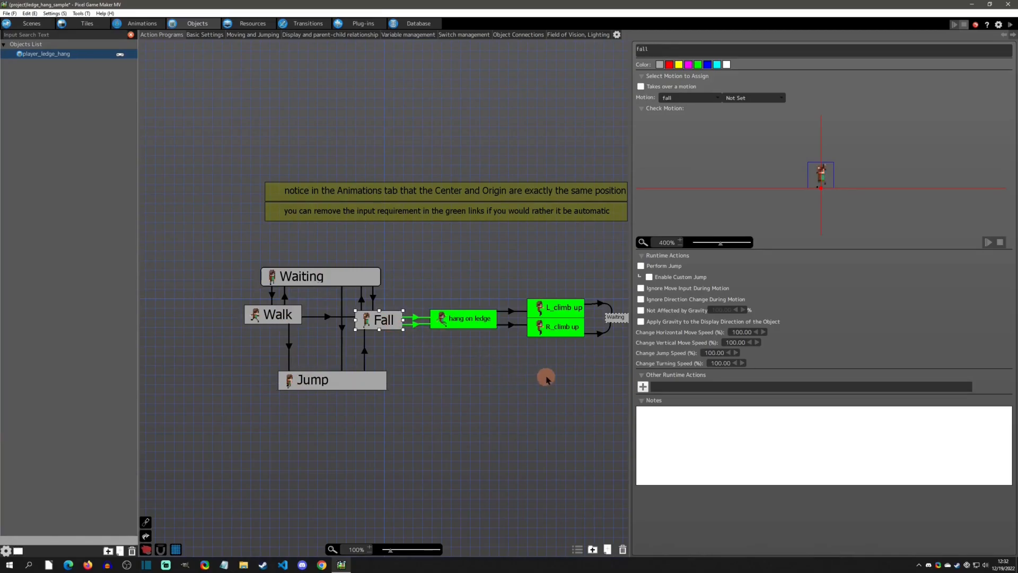
left_click_drag(546, 379, 336, 327)
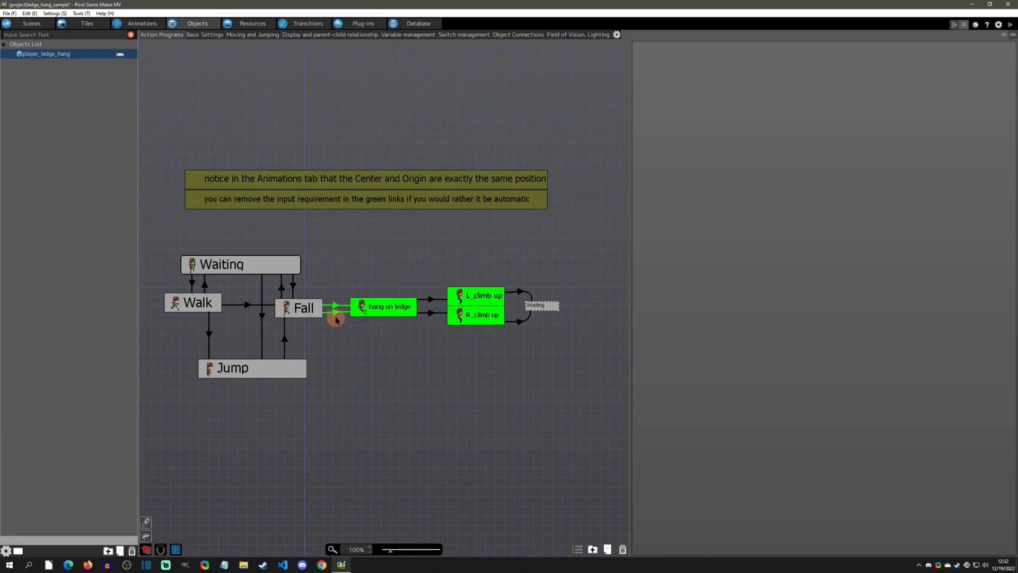
left_click(337, 311)
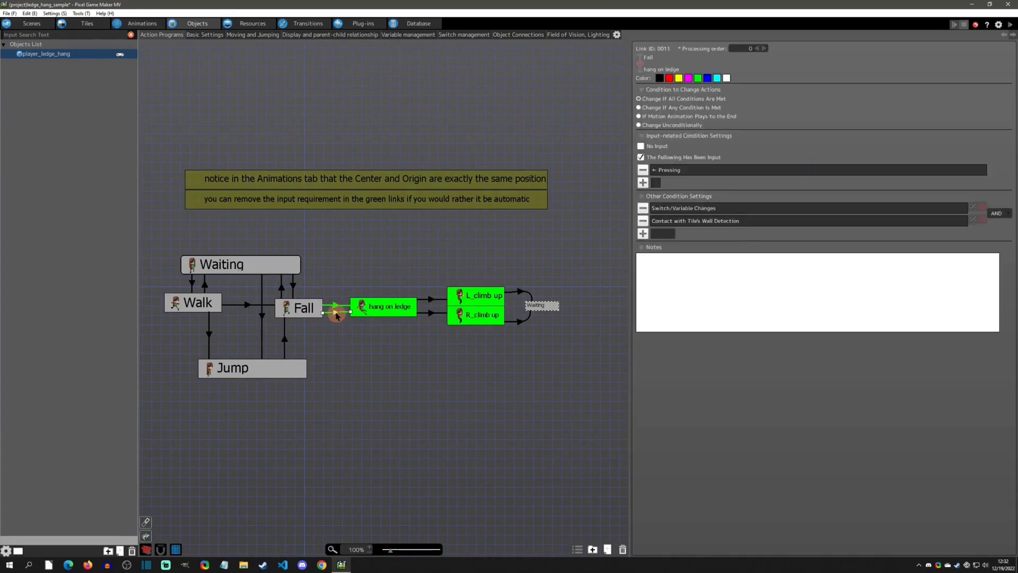
left_click(683, 208)
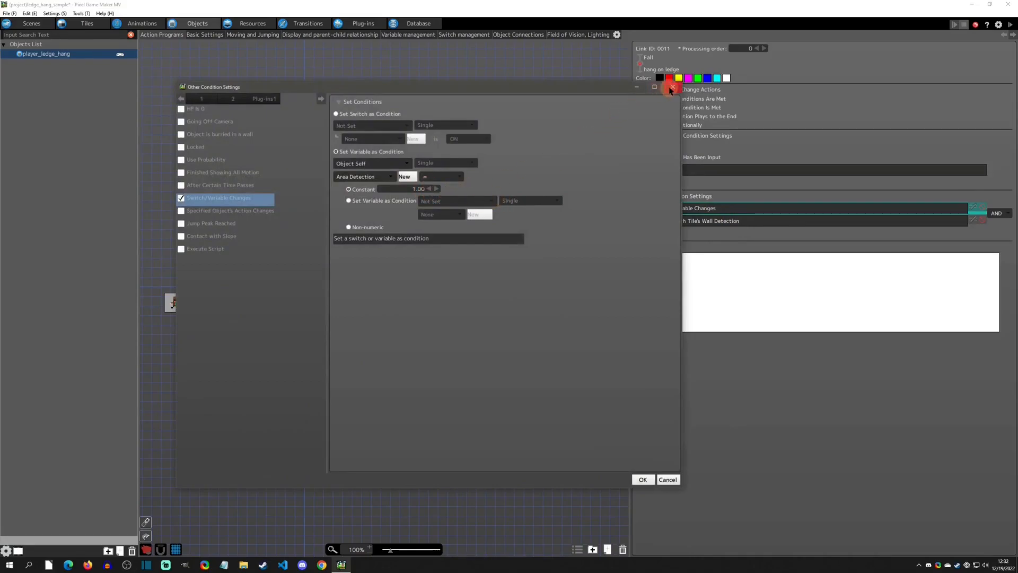
left_click(233, 98)
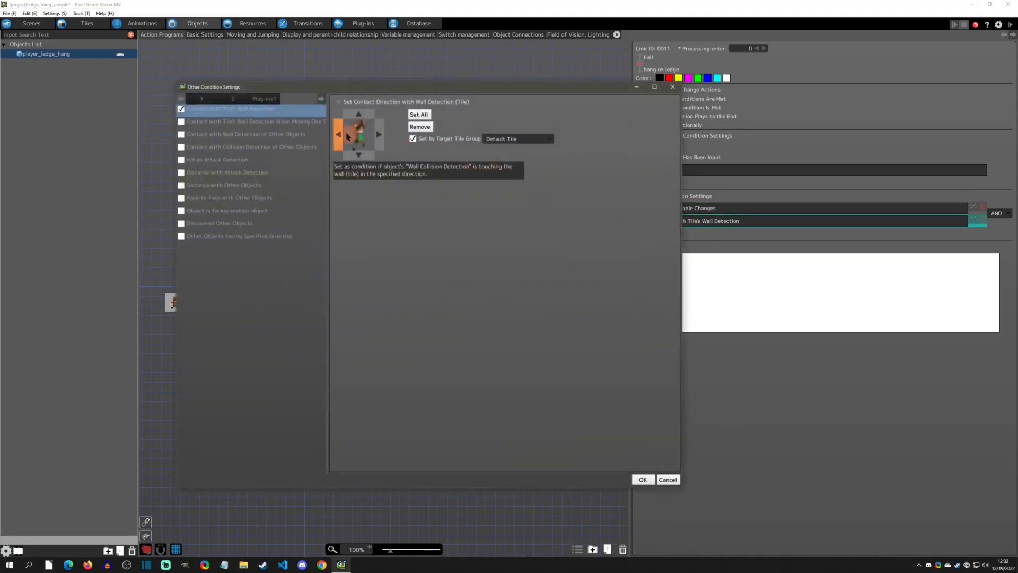
left_click(339, 135)
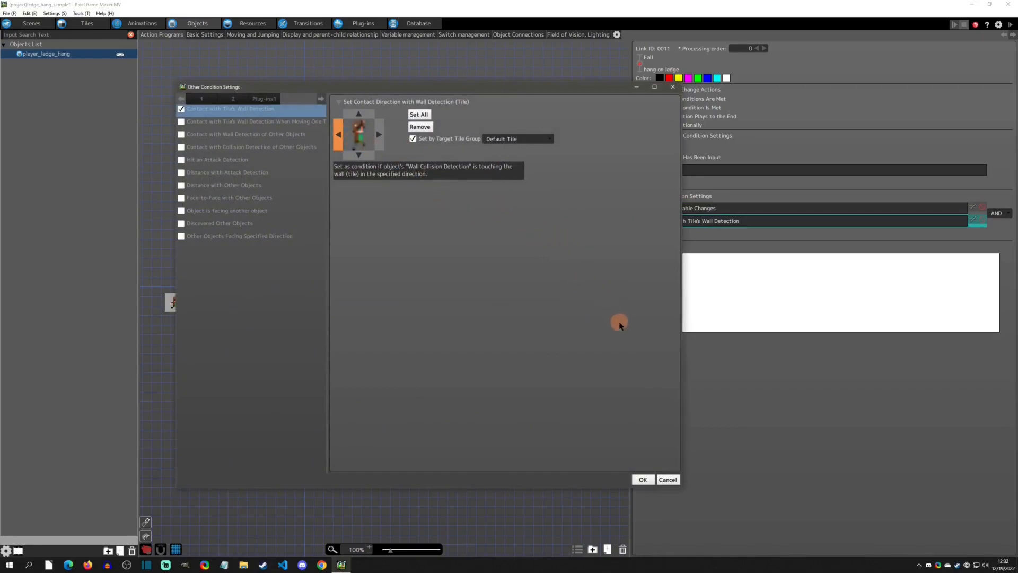
mouse_move(434, 231)
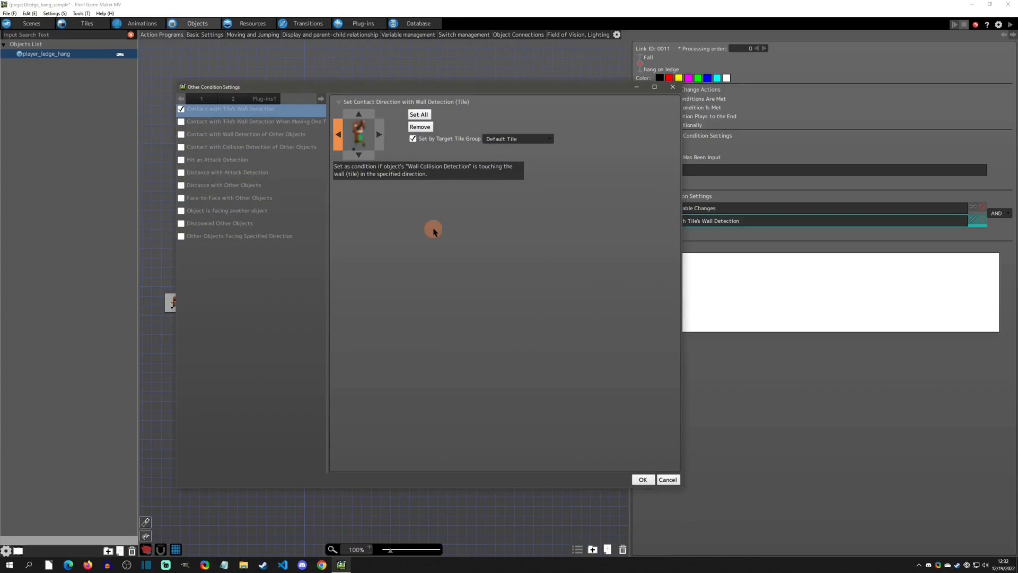
mouse_move(658, 103)
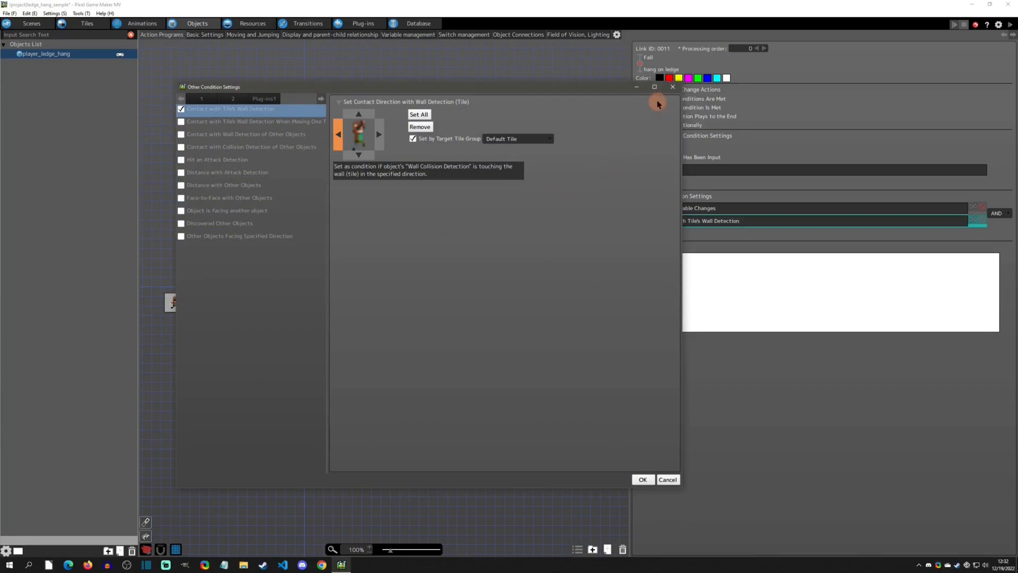
left_click(643, 479)
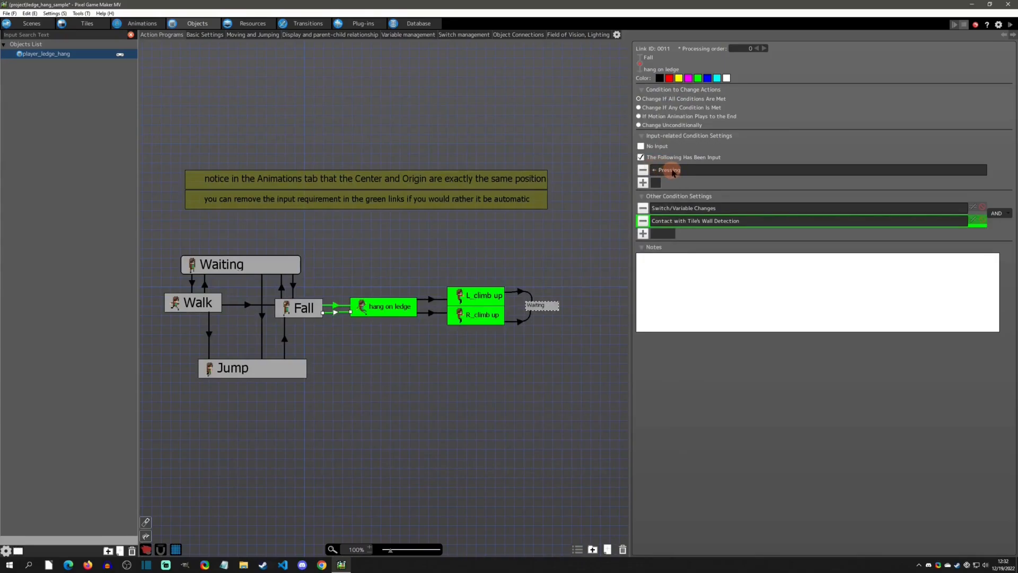
mouse_move(679, 170)
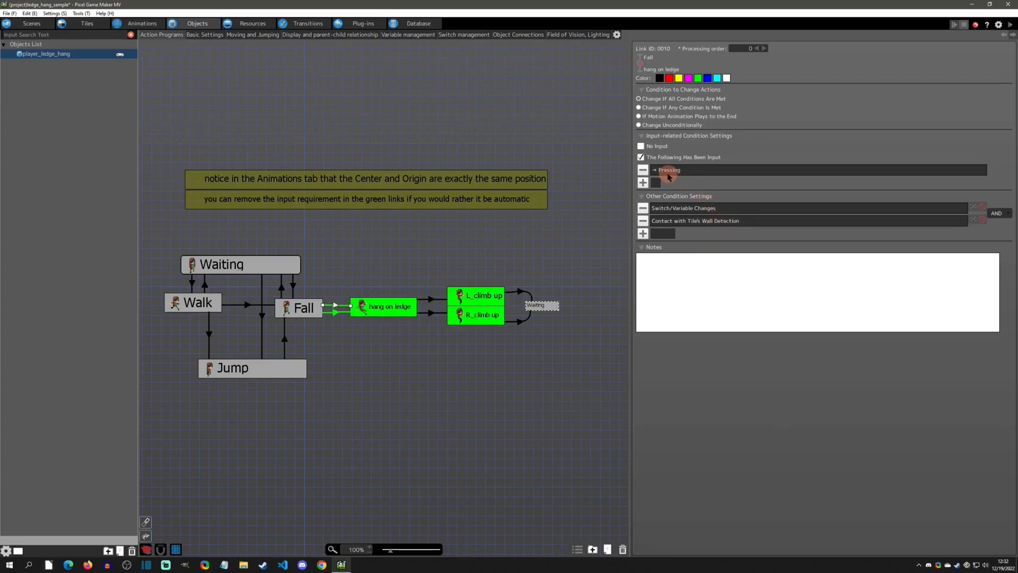
Check the second Fall-to-hang link's wall-contact directions for rightward input
left_click(711, 221)
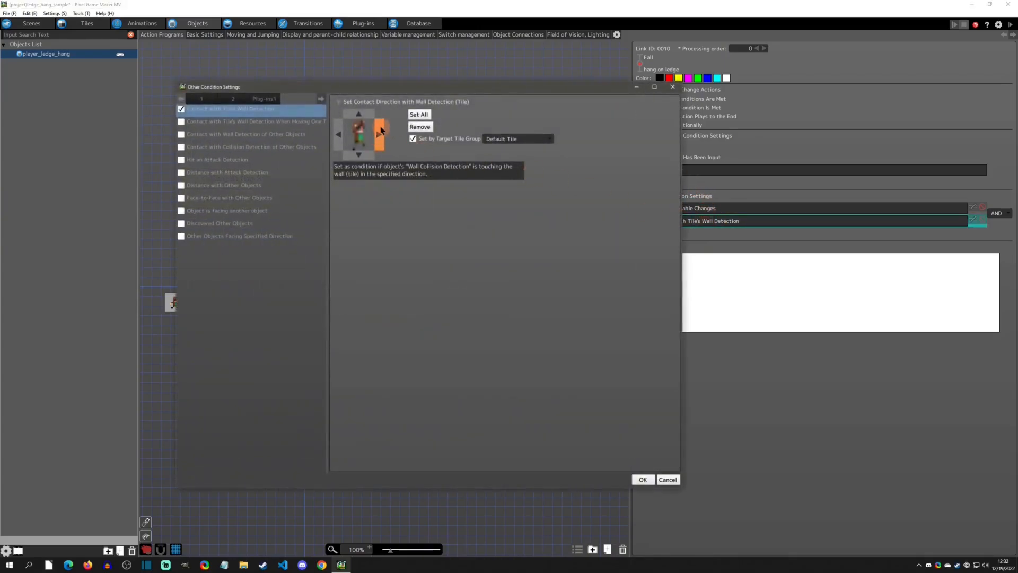
left_click(643, 480)
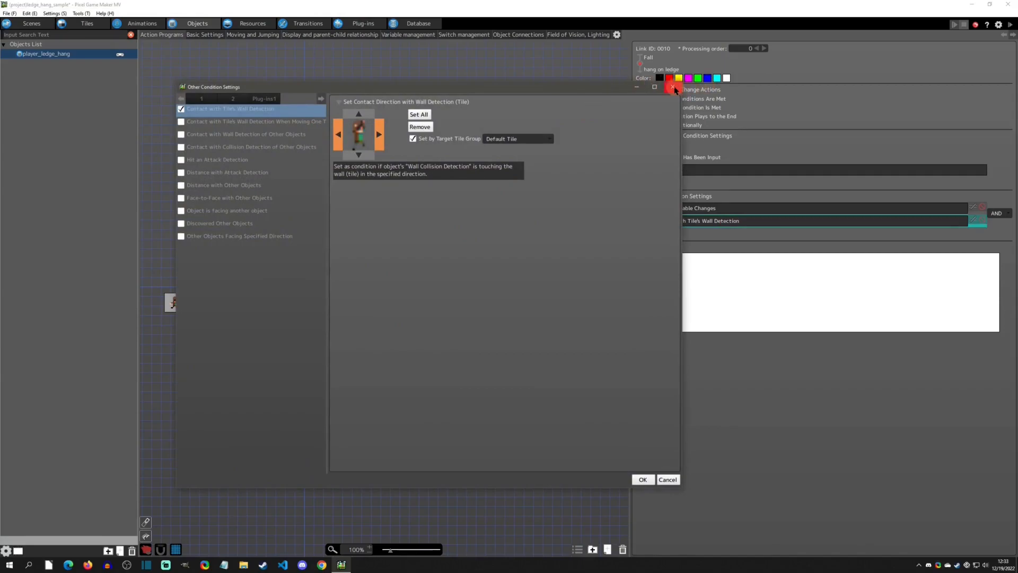
mouse_move(673, 87)
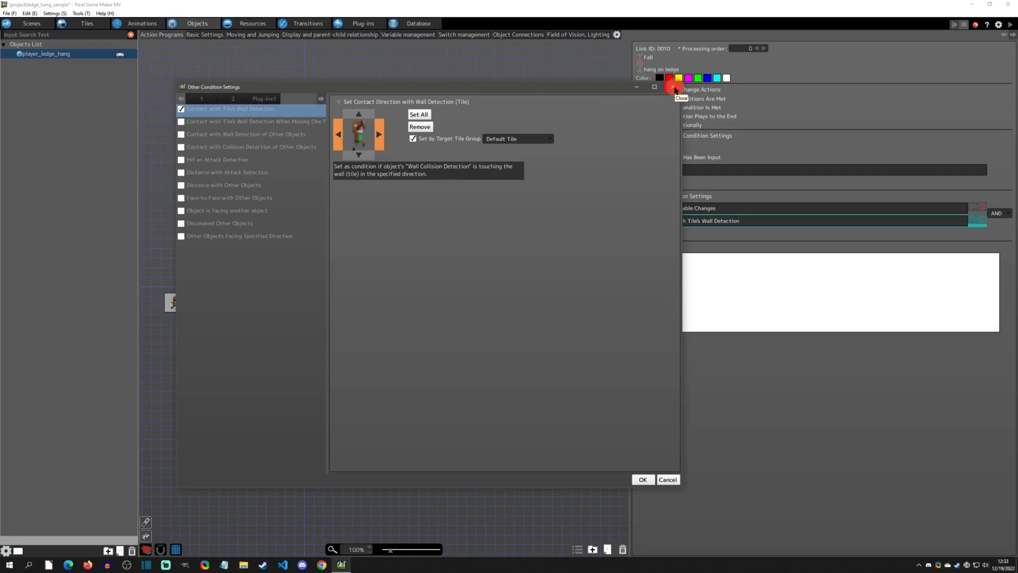
left_click(672, 87)
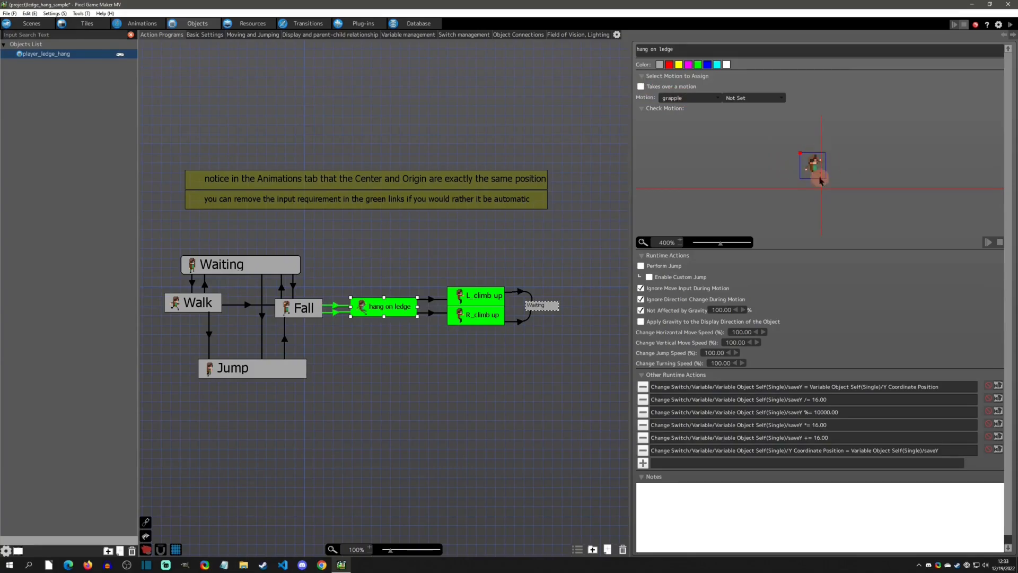
Inspect the grapple motion's right and left frames and wall detection in Animations
left_click(154, 23)
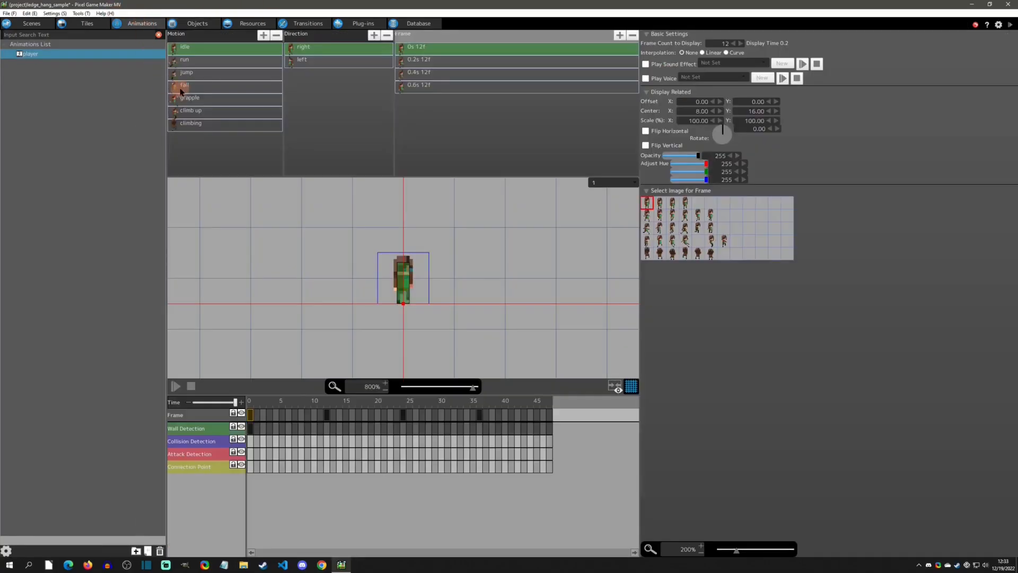
left_click(190, 98)
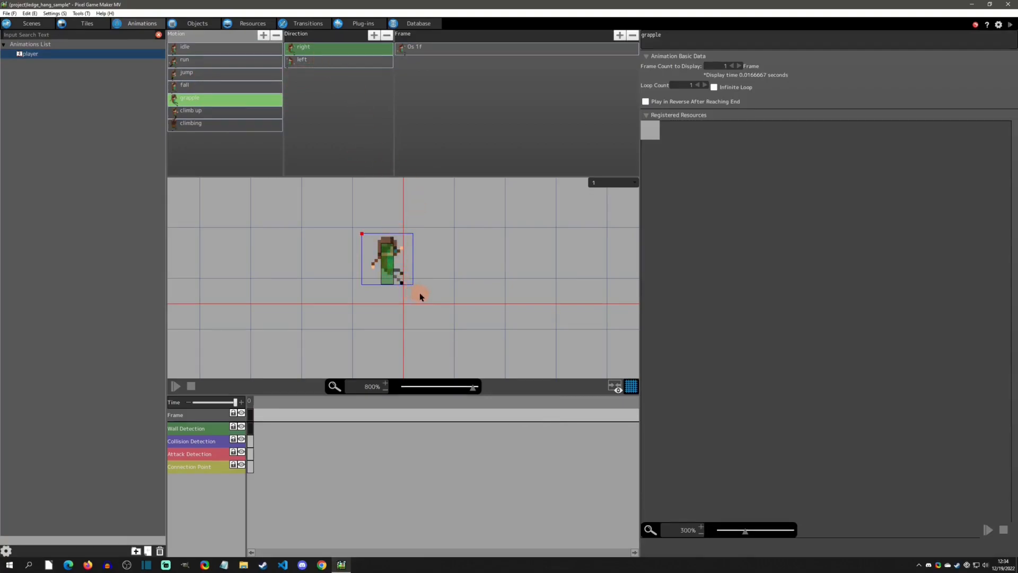
left_click(415, 47)
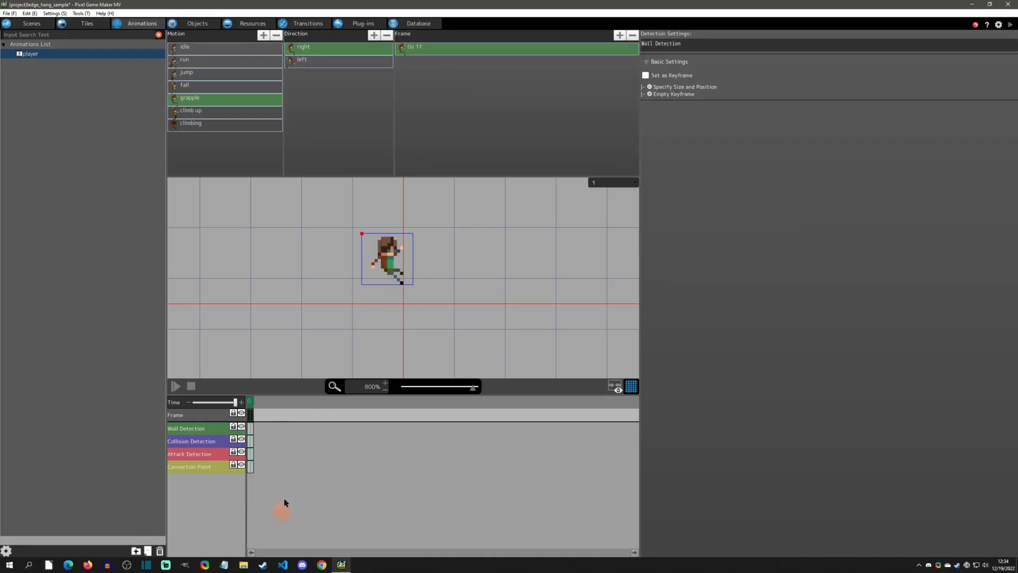
left_click(303, 60)
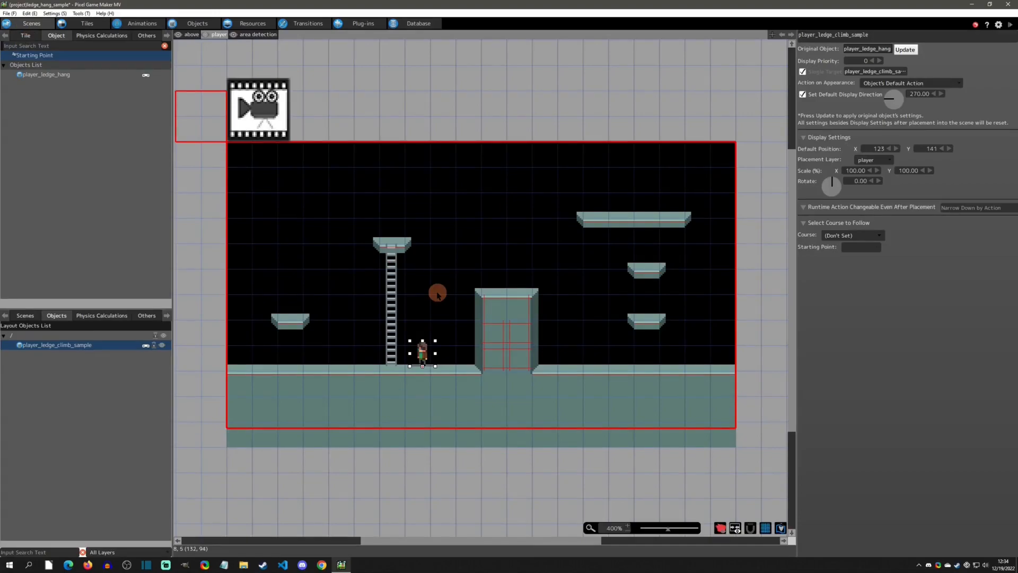
mouse_move(408, 182)
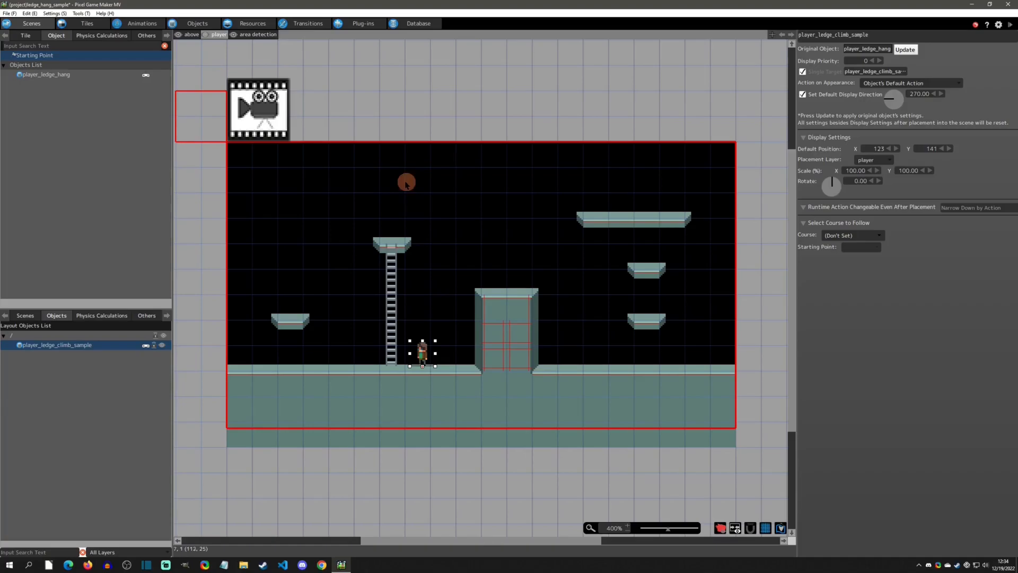
left_click(142, 23)
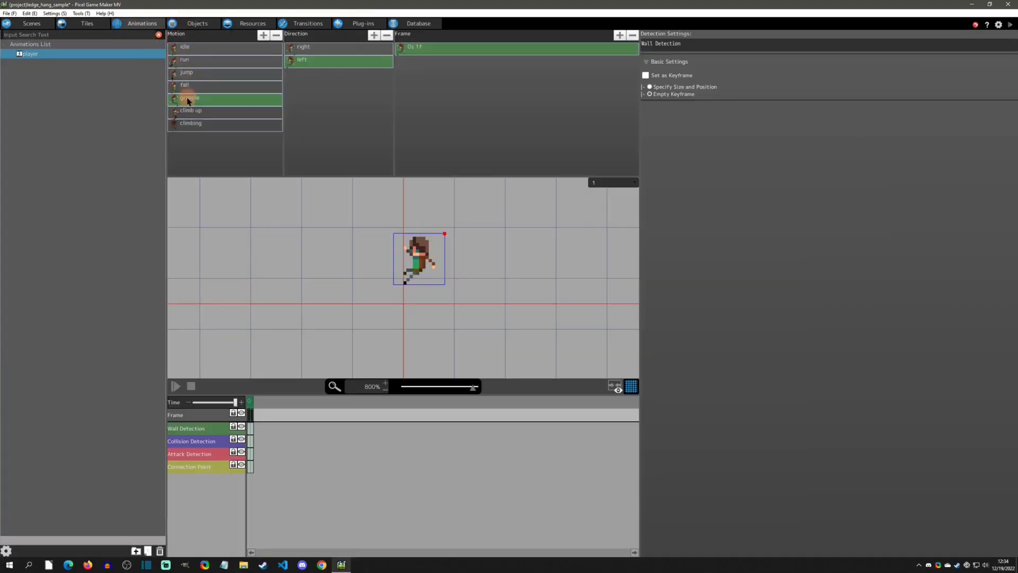
left_click(195, 22)
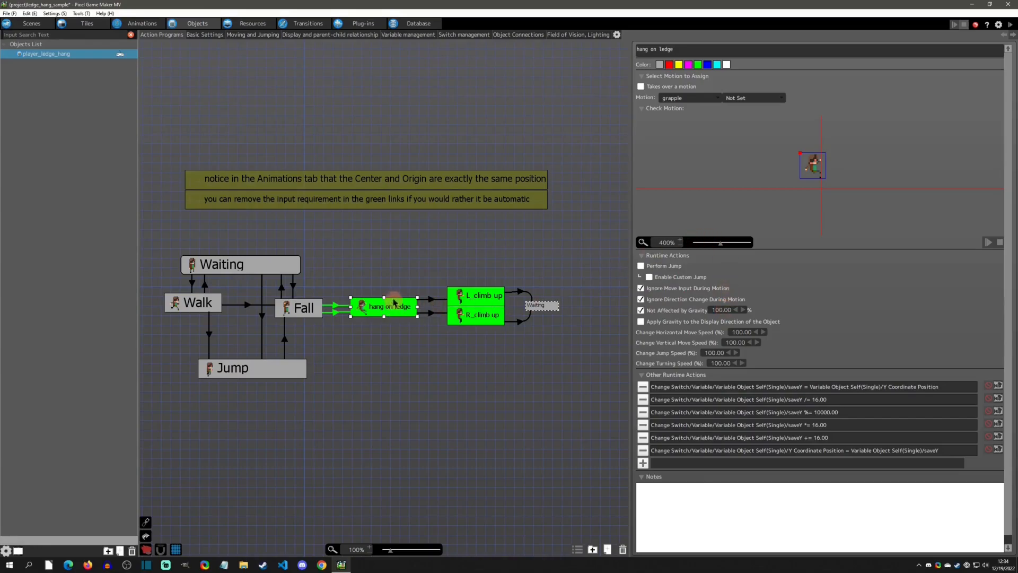
left_click(154, 24)
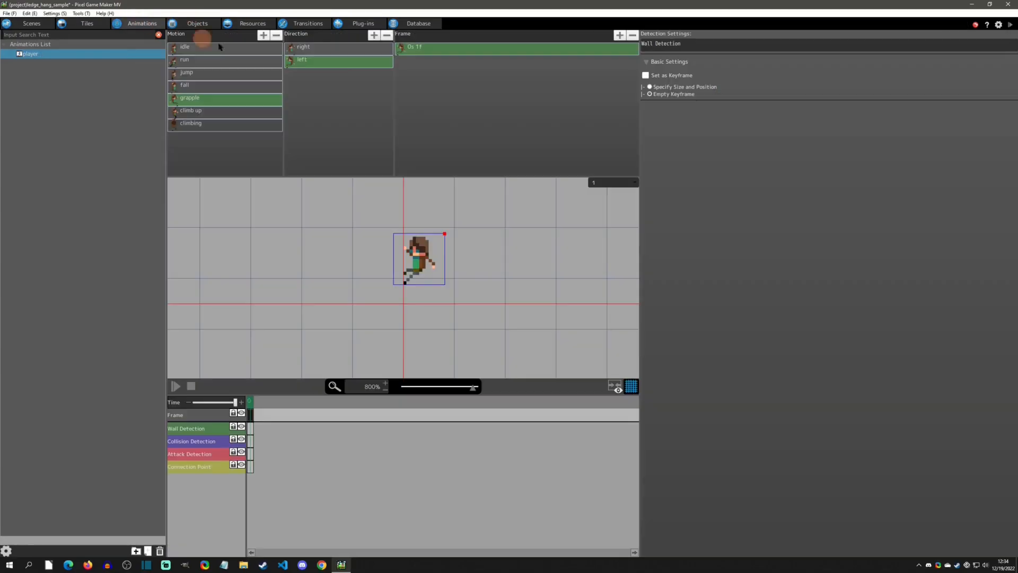
left_click(340, 61)
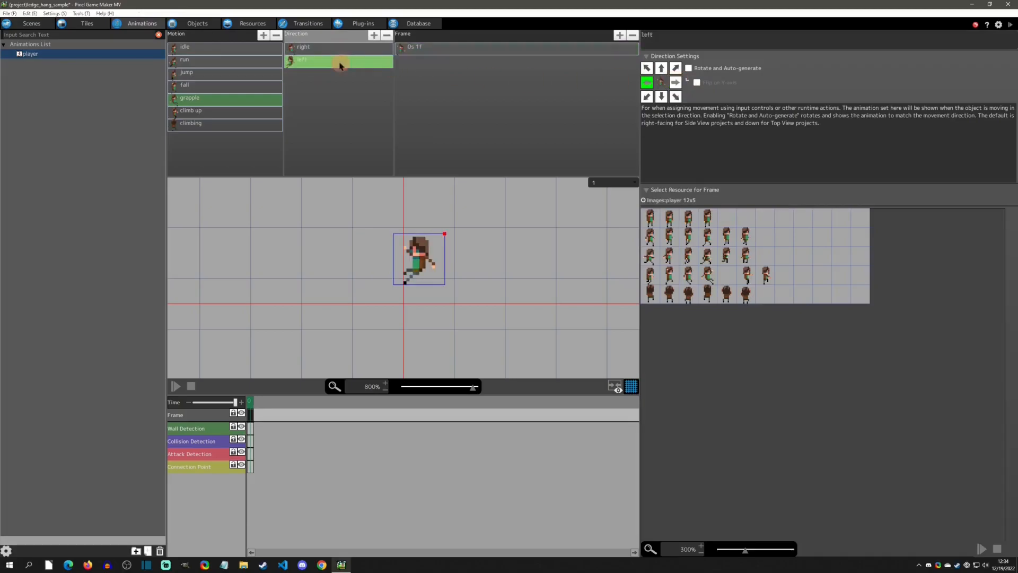
left_click(196, 23)
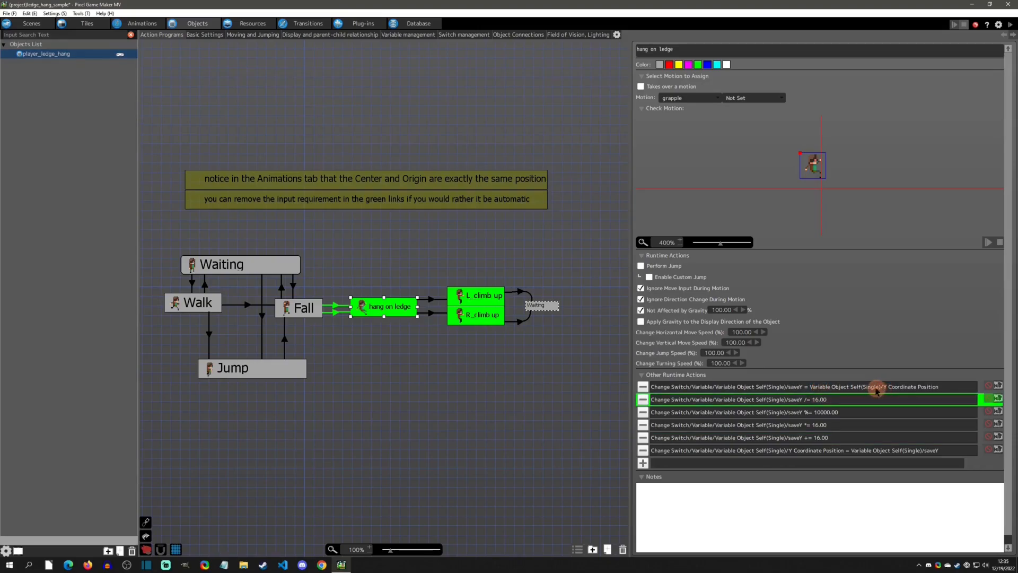
left_click(806, 386)
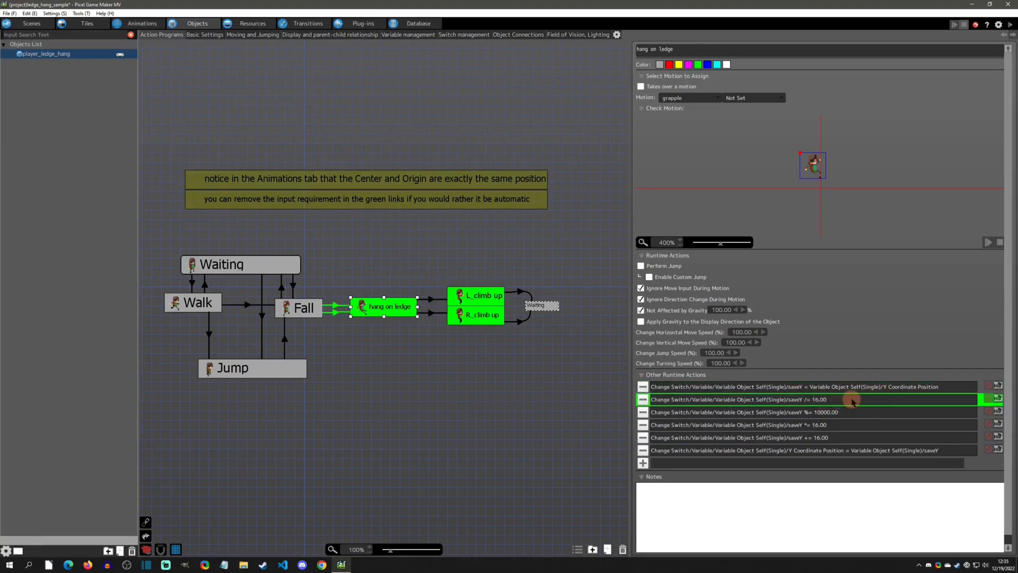
left_click(768, 412)
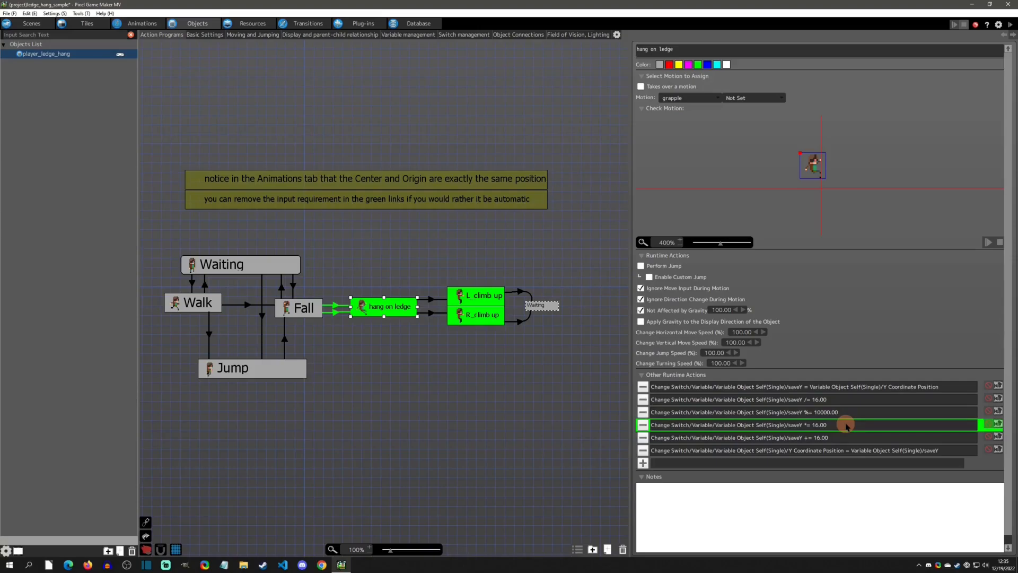
mouse_move(863, 441)
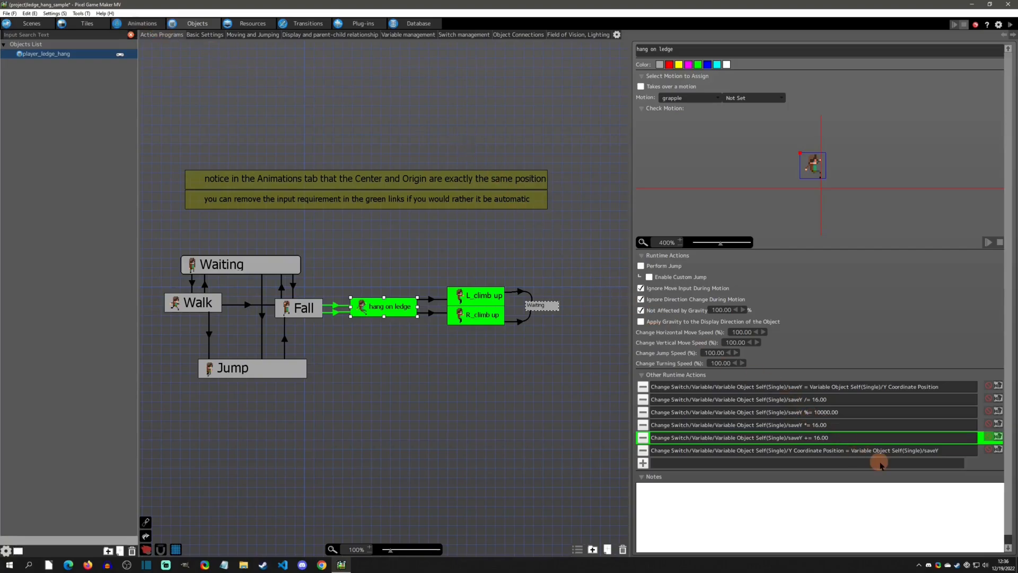
mouse_move(876, 459)
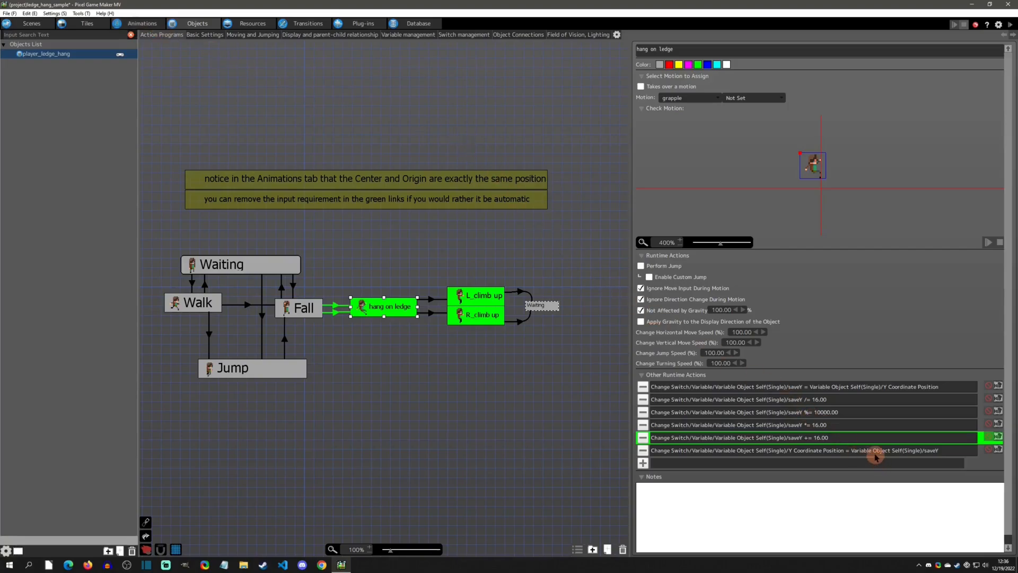
mouse_move(827, 456)
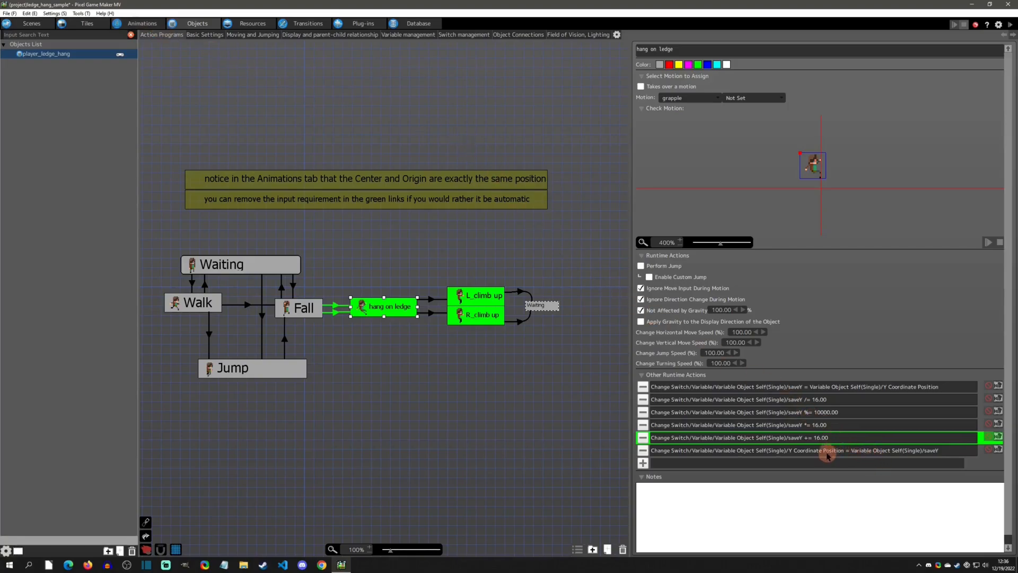
left_click(820, 451)
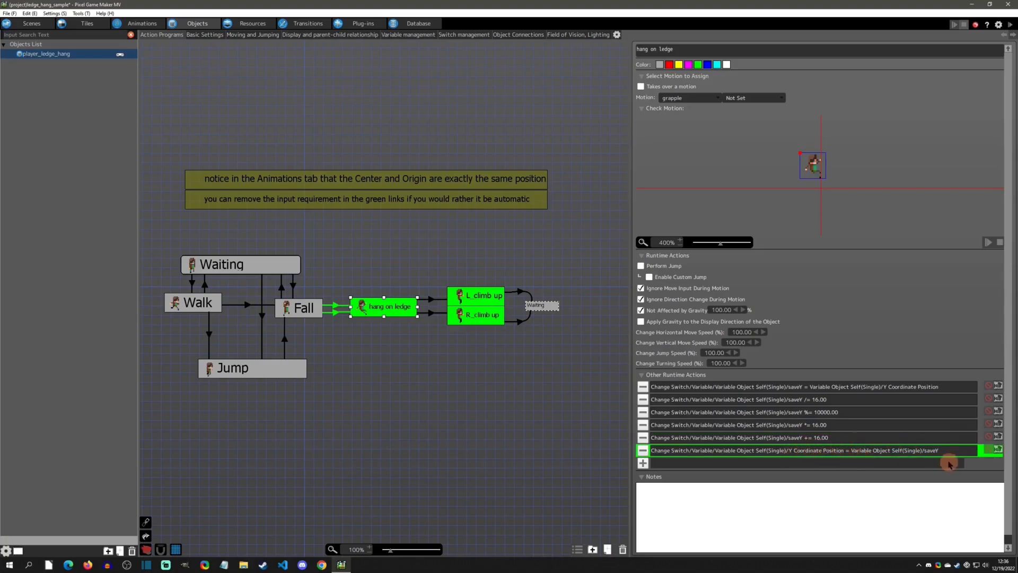
mouse_move(819, 424)
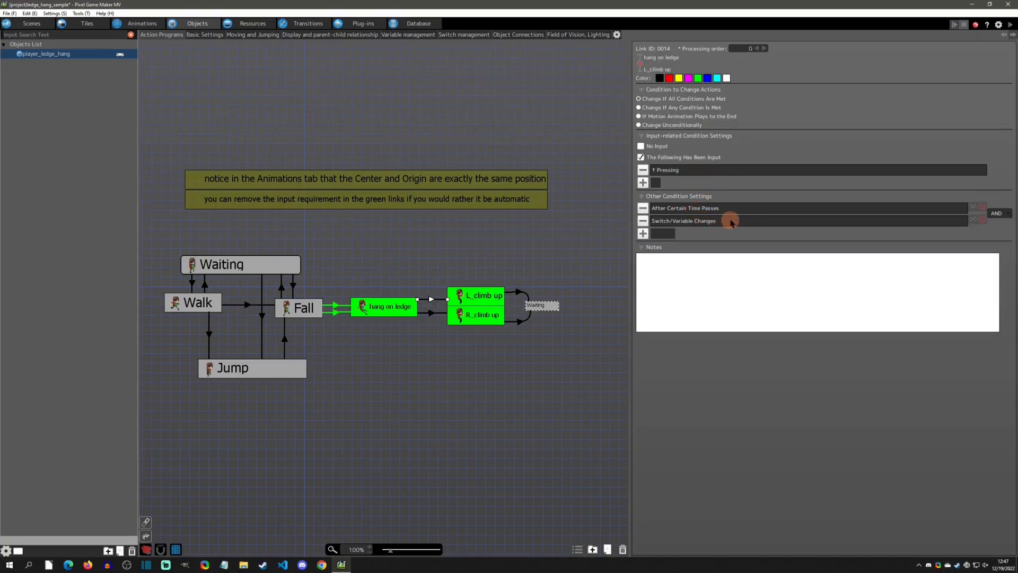
Check the link's display-direction condition and its 0.20-second time-passed condition
left_click(729, 220)
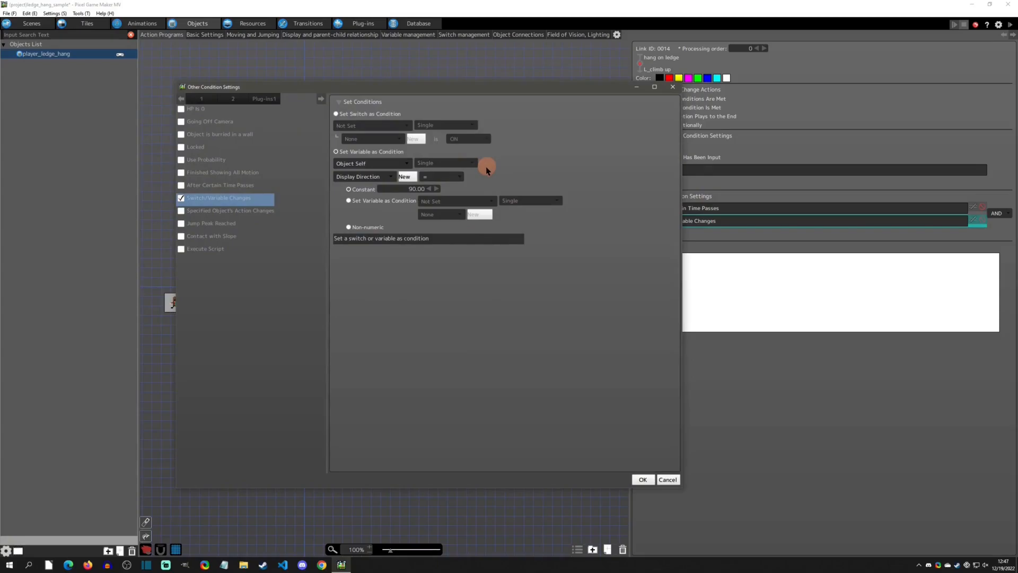
mouse_move(672, 86)
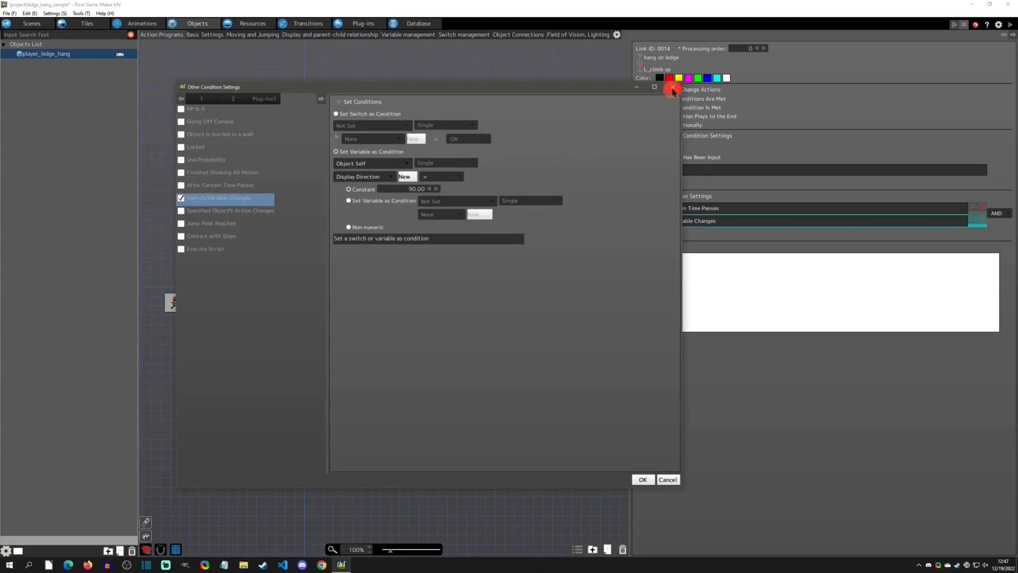
left_click(671, 87)
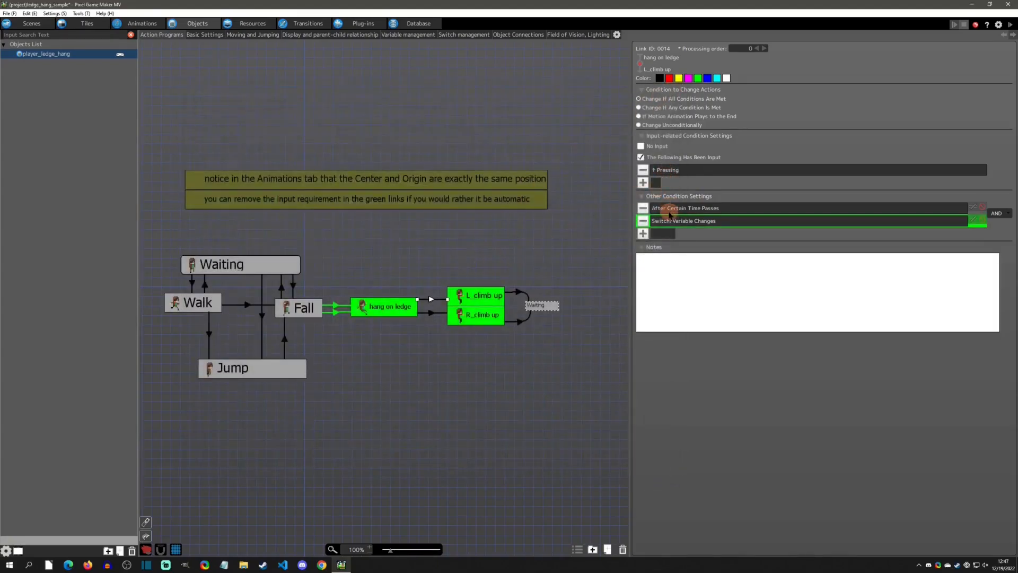
left_click(668, 208)
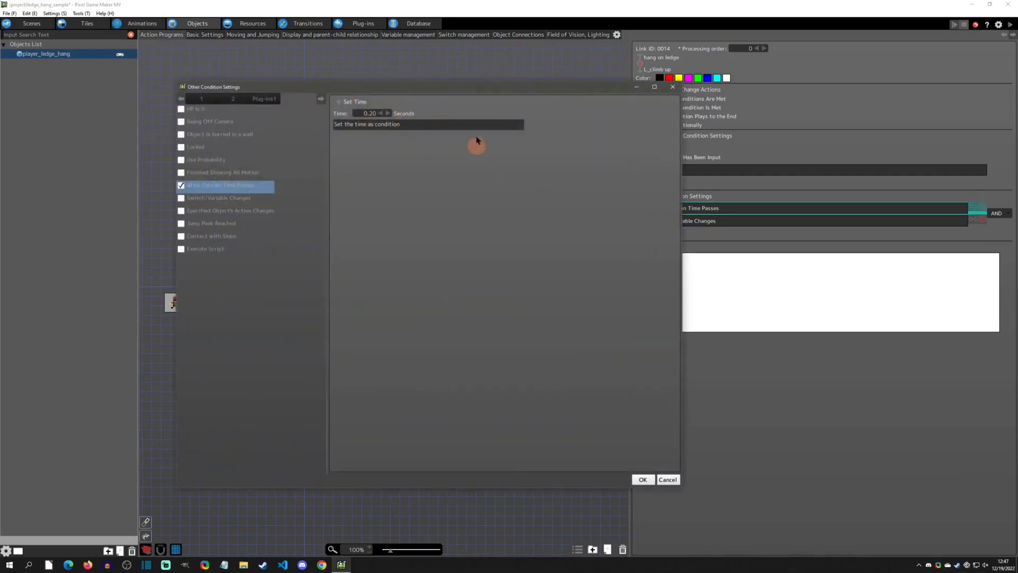
left_click(643, 480)
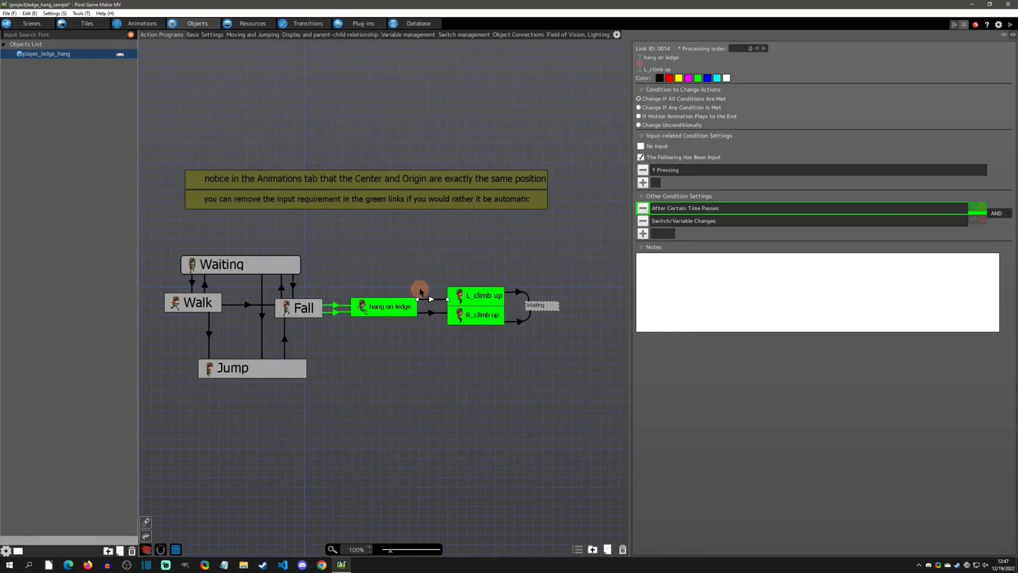
mouse_move(441, 295)
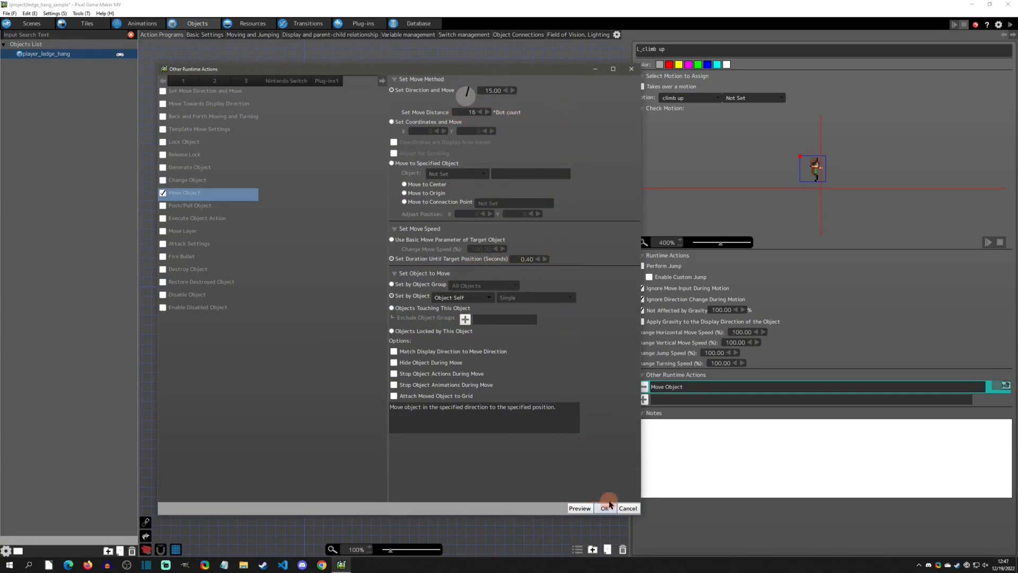
Review the R_climb up move action: 16 dots at 345 degrees over 0.40 seconds
left_click(605, 508)
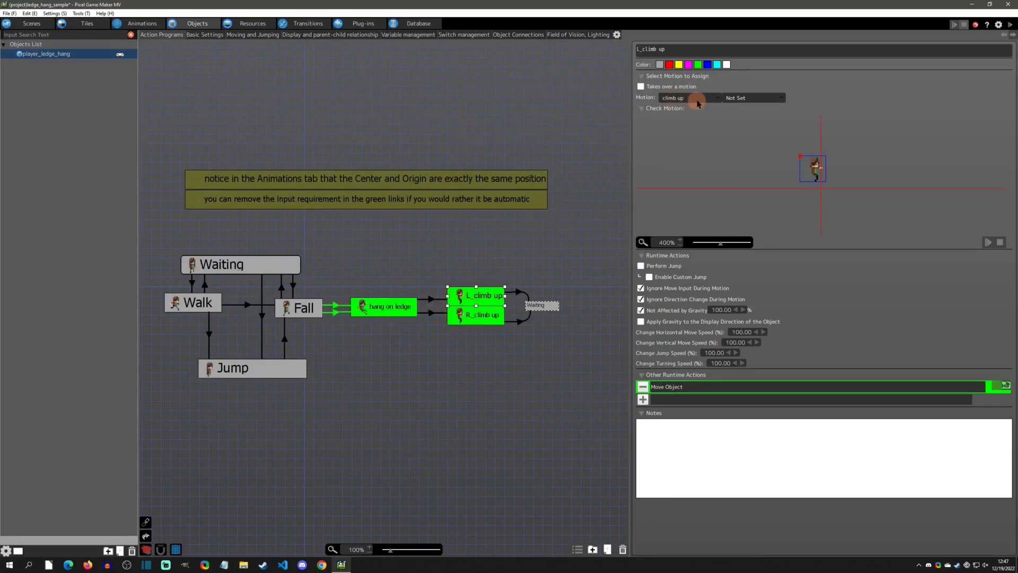
left_click(515, 292)
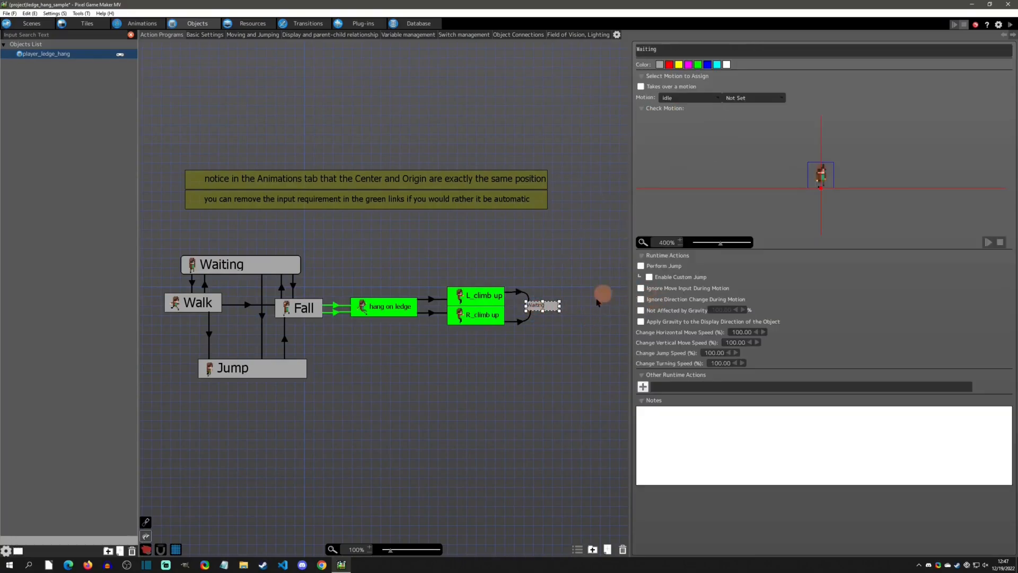
left_click(482, 315)
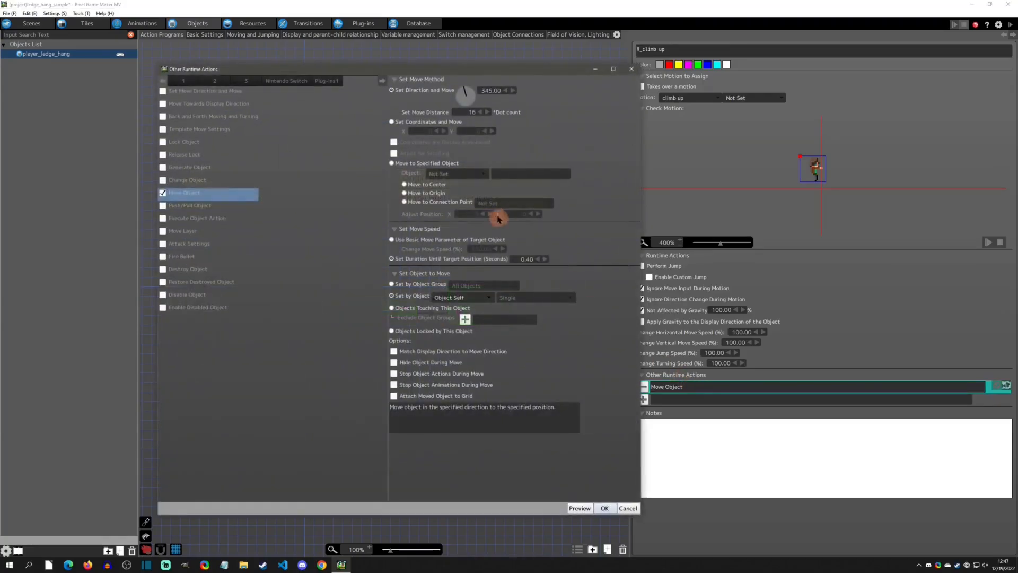
left_click(605, 508)
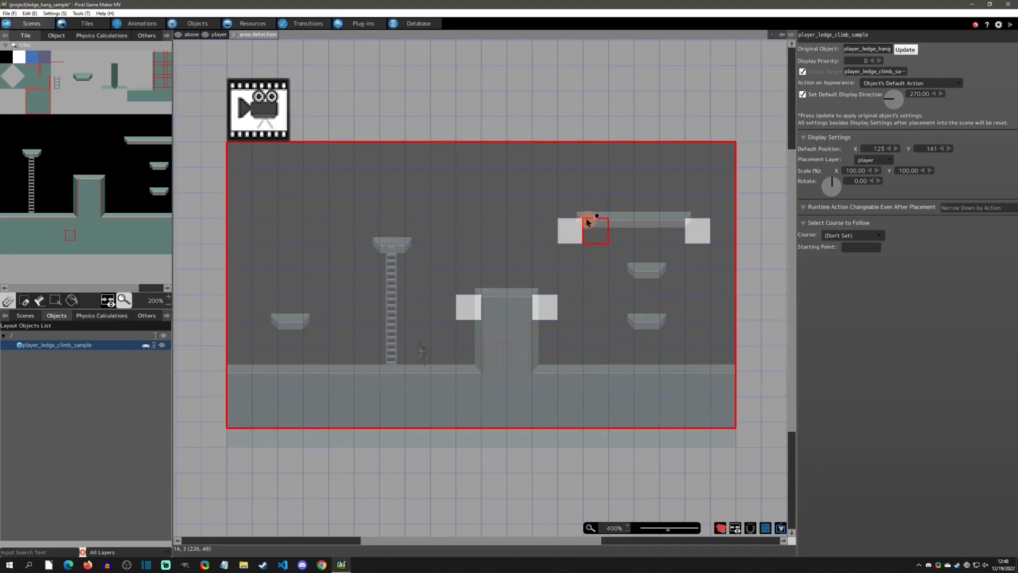
Erase the area-detection tiles at the upper-right platform's left and right ends
left_click_drag(591, 231, 620, 230)
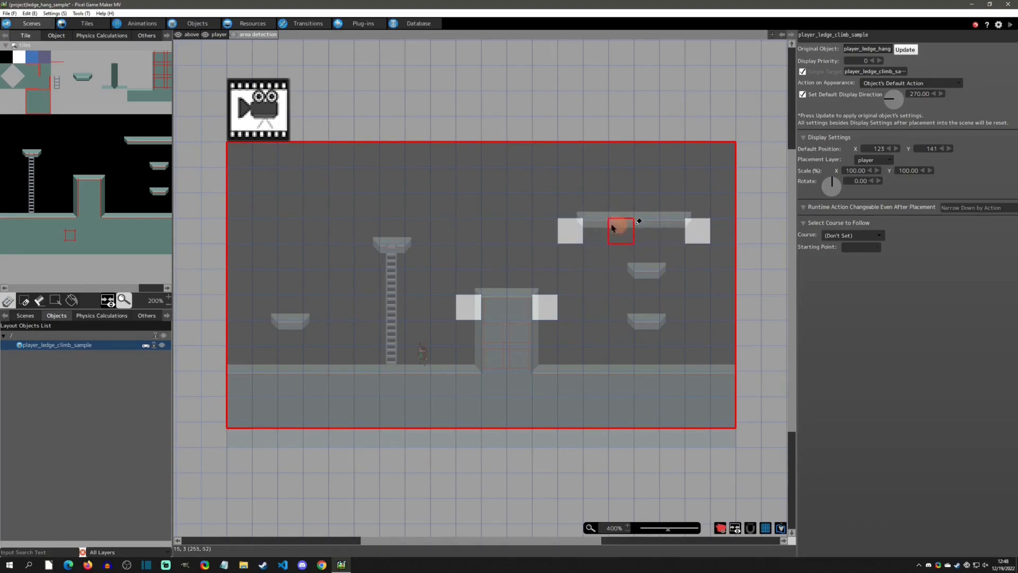
left_click_drag(620, 231, 594, 230)
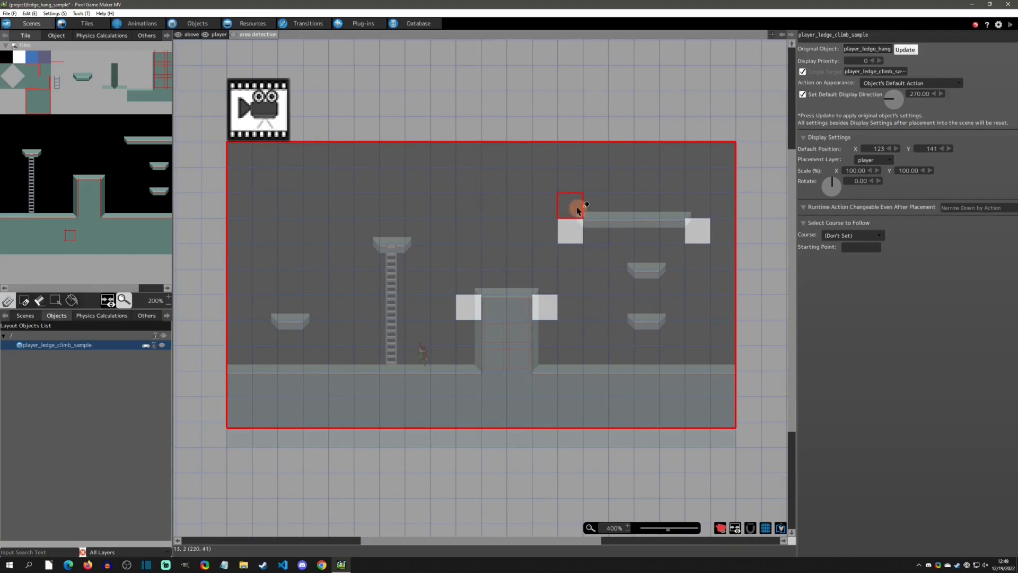
left_click_drag(576, 204, 548, 250)
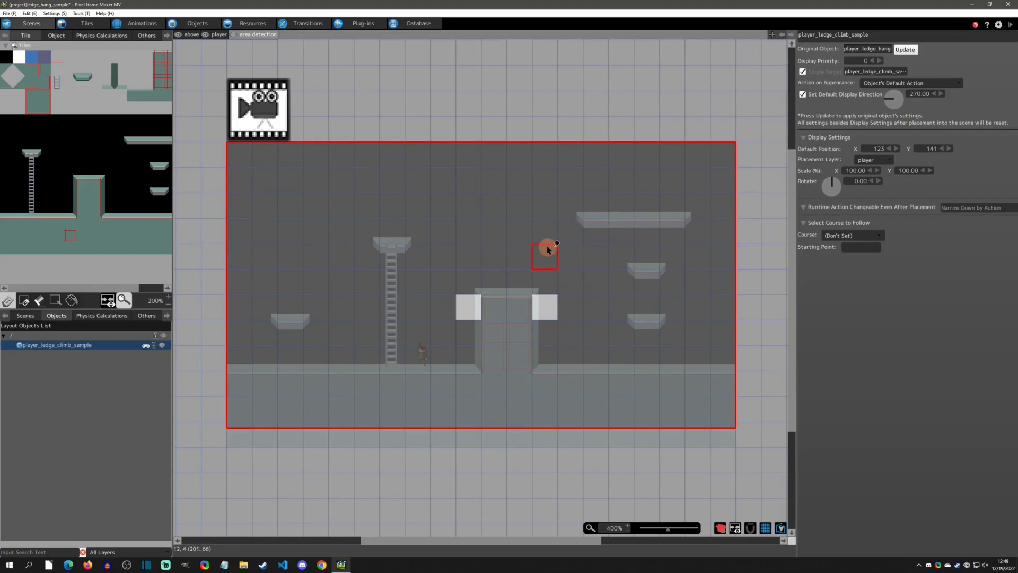